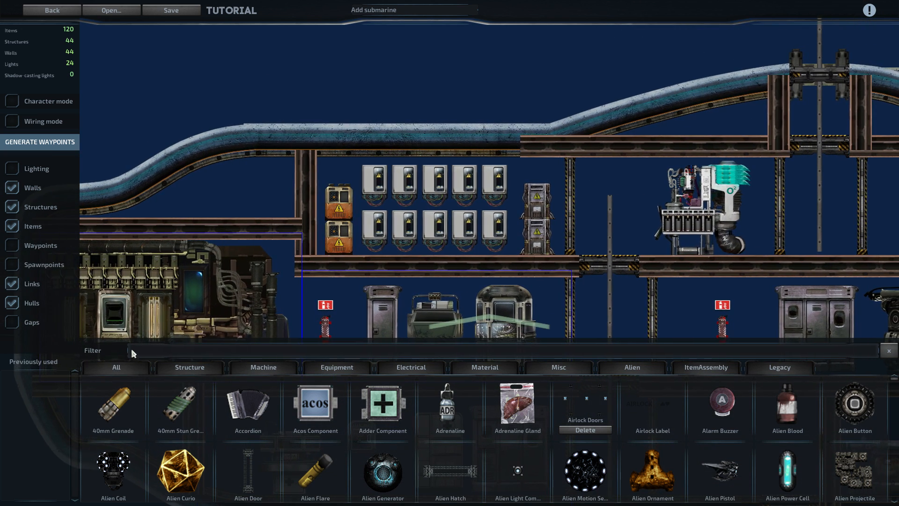
Step: Filter the catalog for hulls and name the battery room hull Electrical
type("hull")
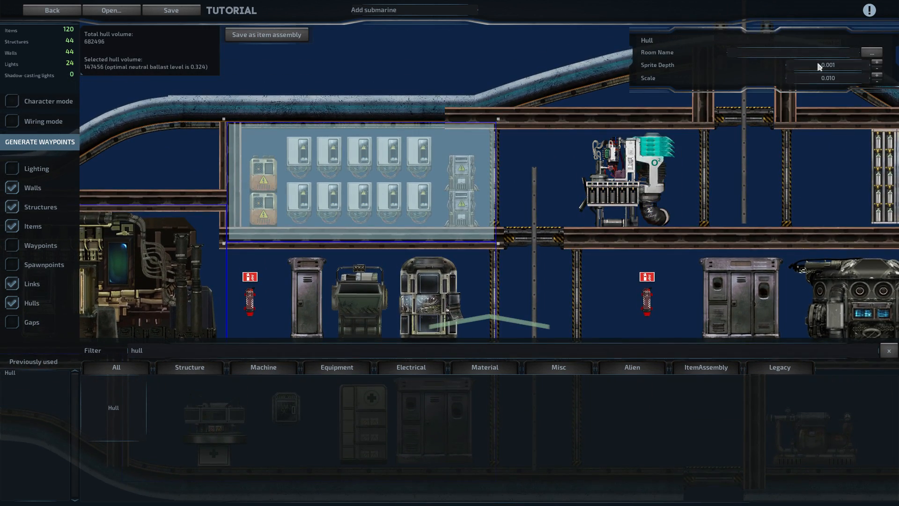
left_click(803, 52)
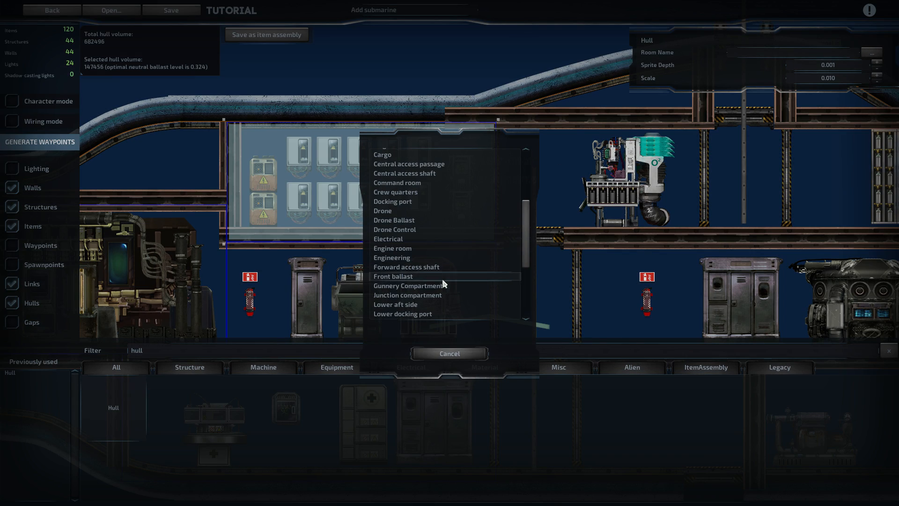
left_click(388, 239)
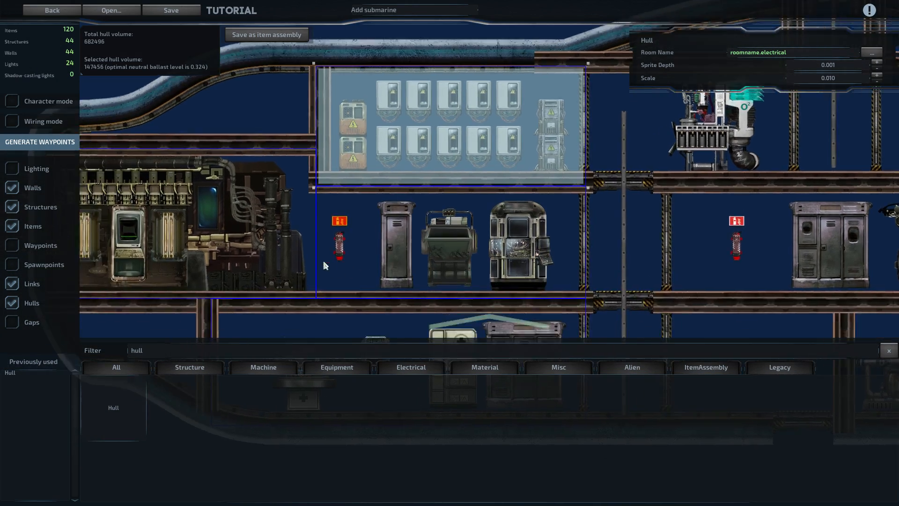
scroll("down", 3)
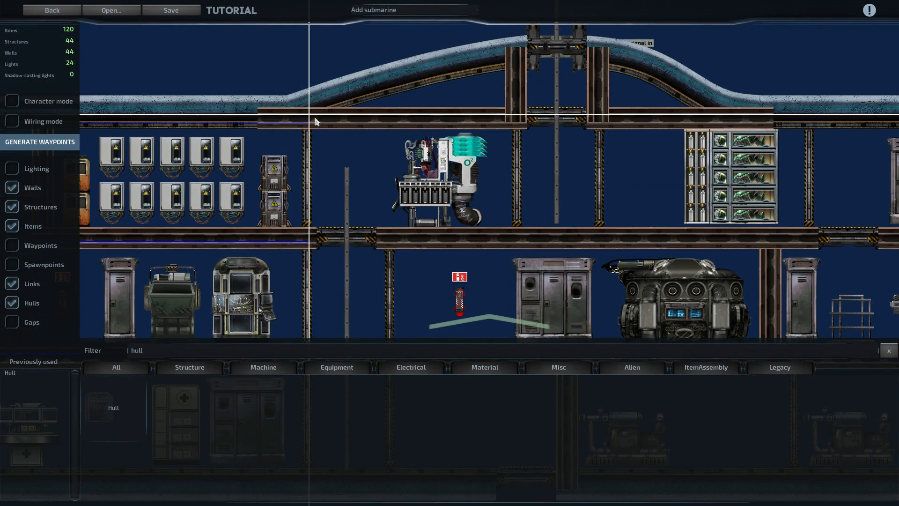
Step: Draw a hull over the upper room and name it Utility compartment
left_click_drag(315, 121, 510, 235)
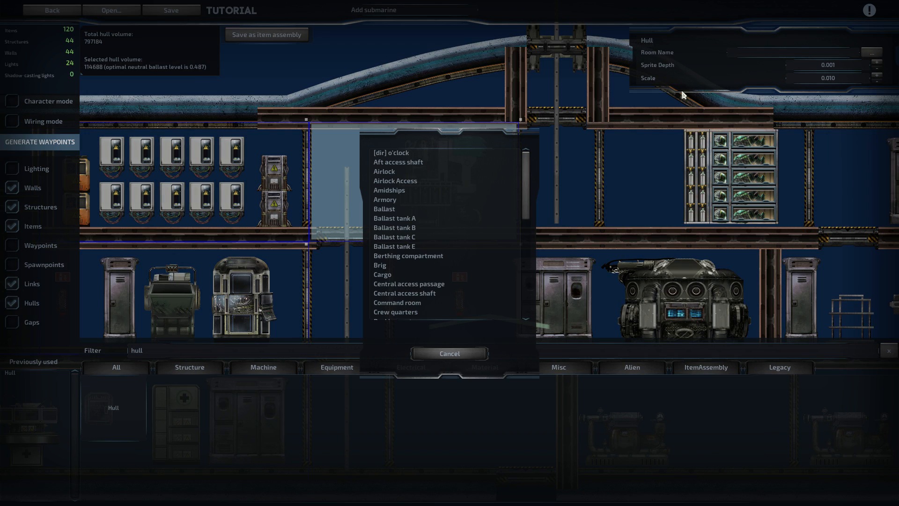
scroll("down", 3)
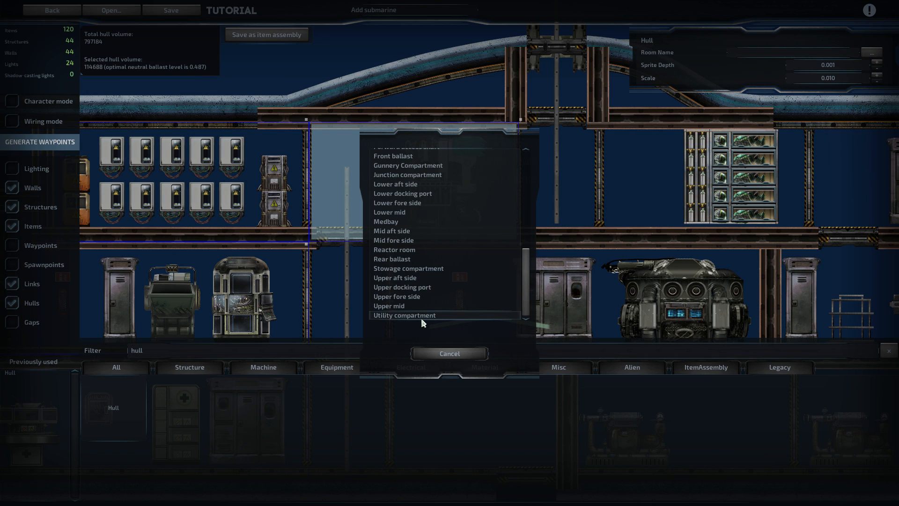
left_click(404, 316)
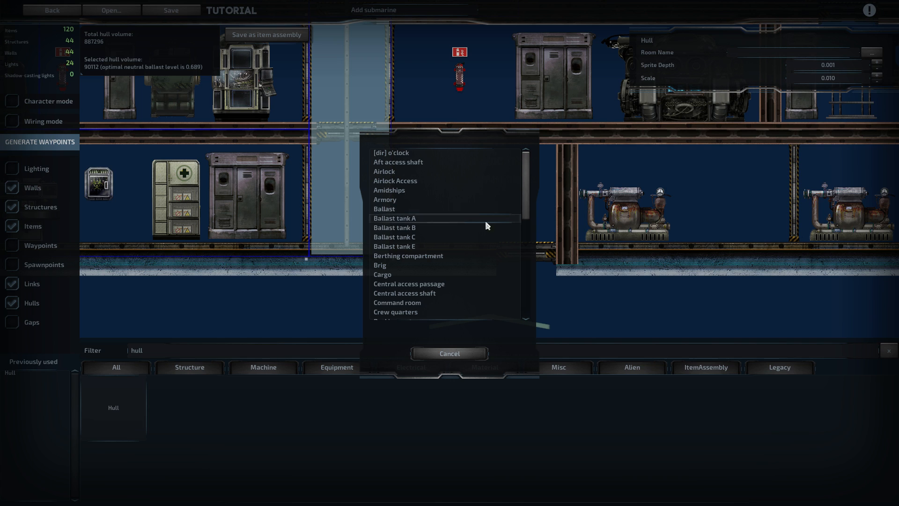
Step: Name the tall vertical shaft hull Central access shaft
scroll("down", 3)
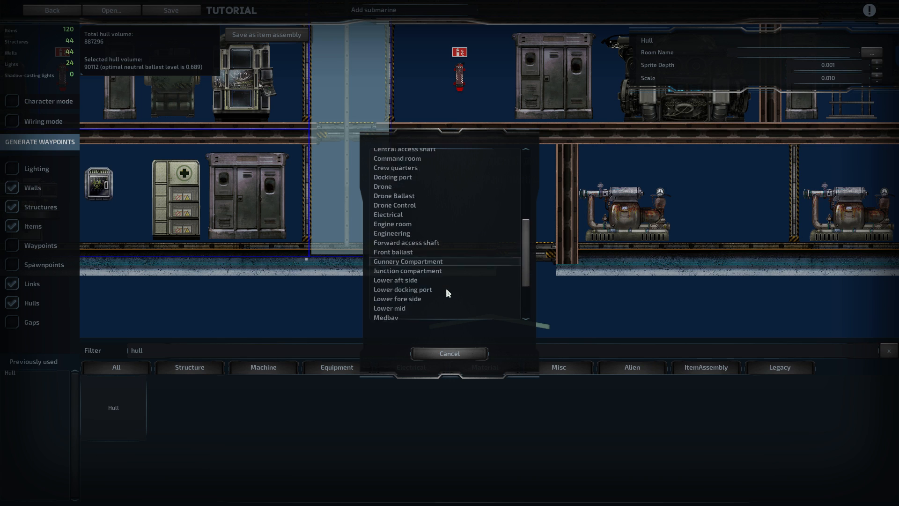
scroll("down", 3)
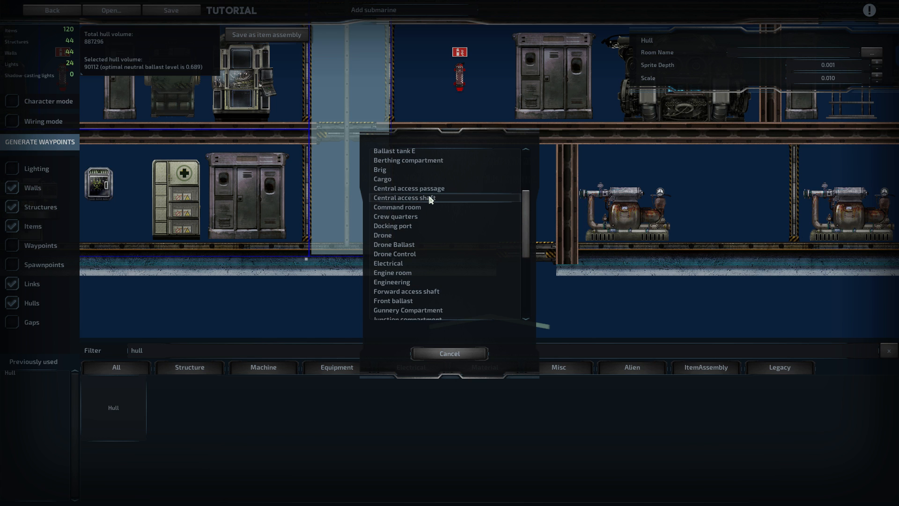
left_click(404, 198)
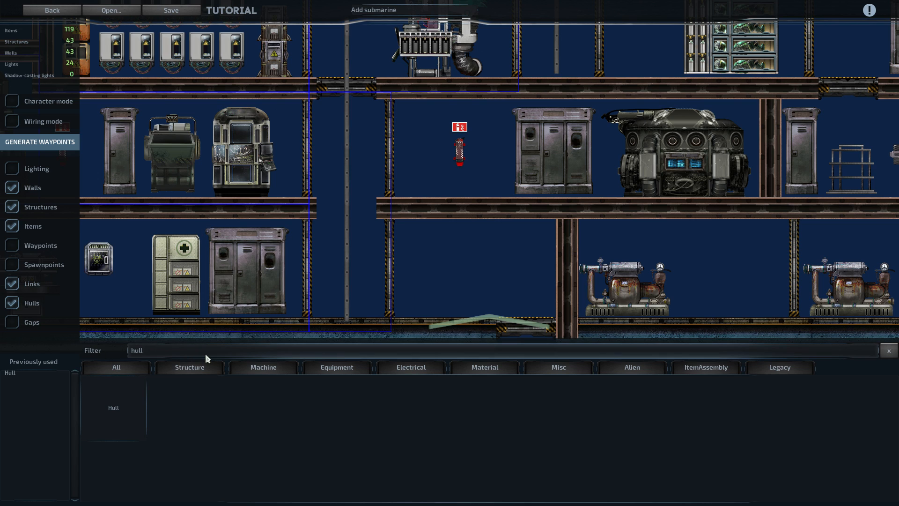
Step: Filter for platforms to place a Platform Basic, then filter back to hulls
type("plat")
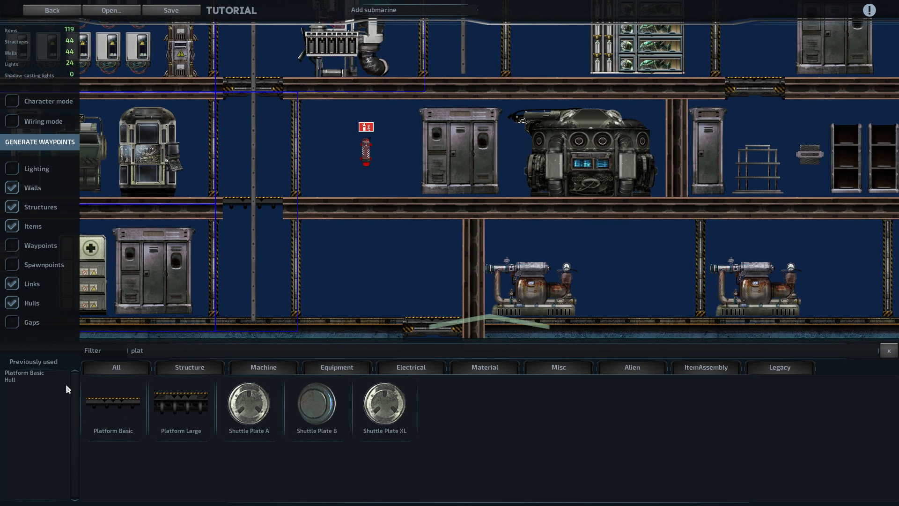
type("hull")
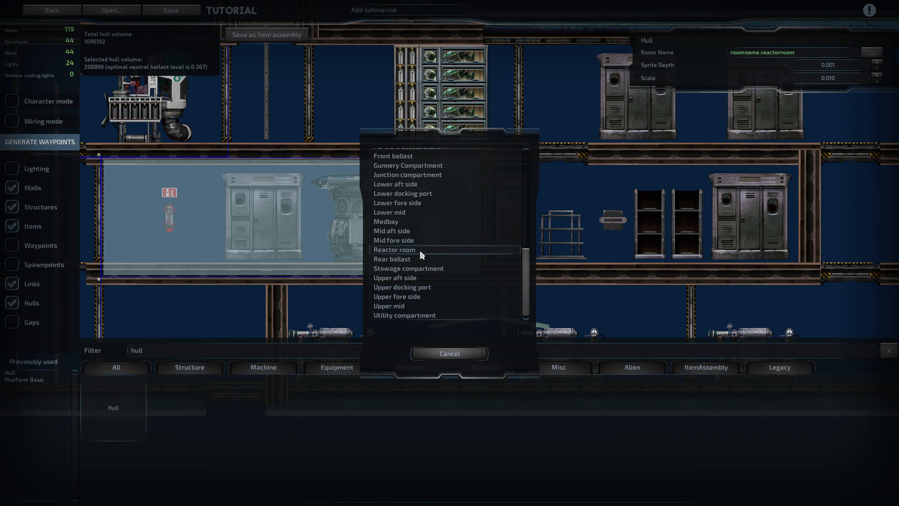
Step: Name the middle-deck hull Reactor room
left_click(394, 249)
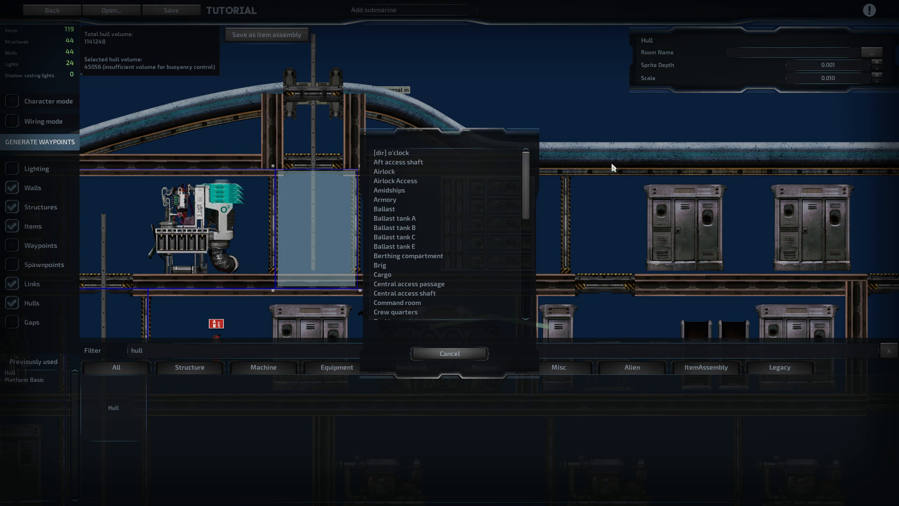
mouse_move(481, 237)
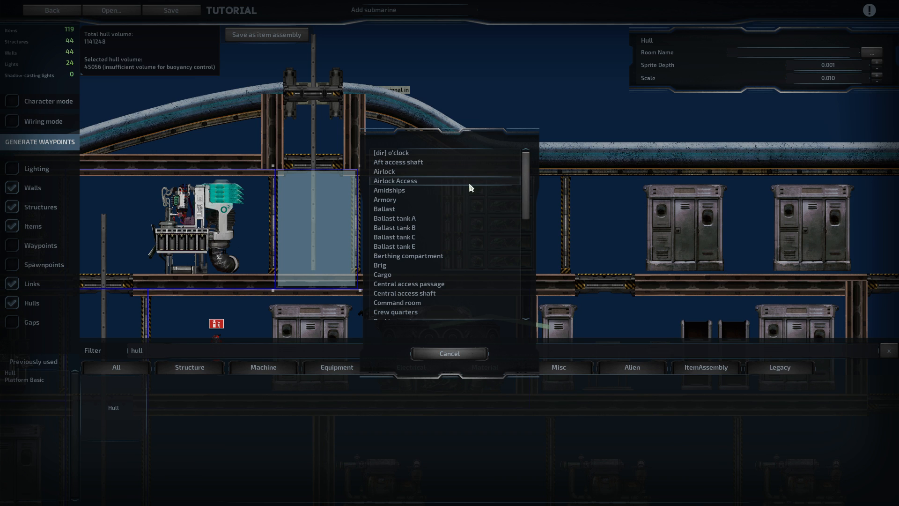
scroll("down", 3)
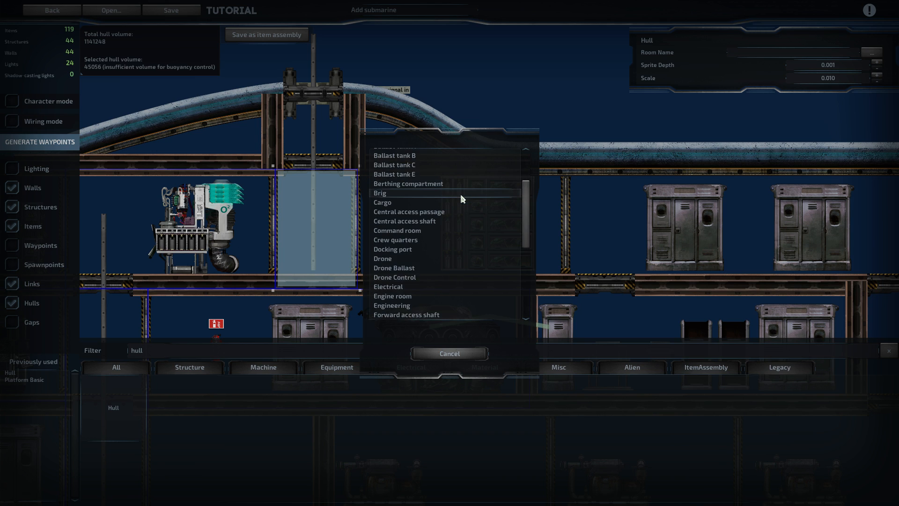
scroll("down", 3)
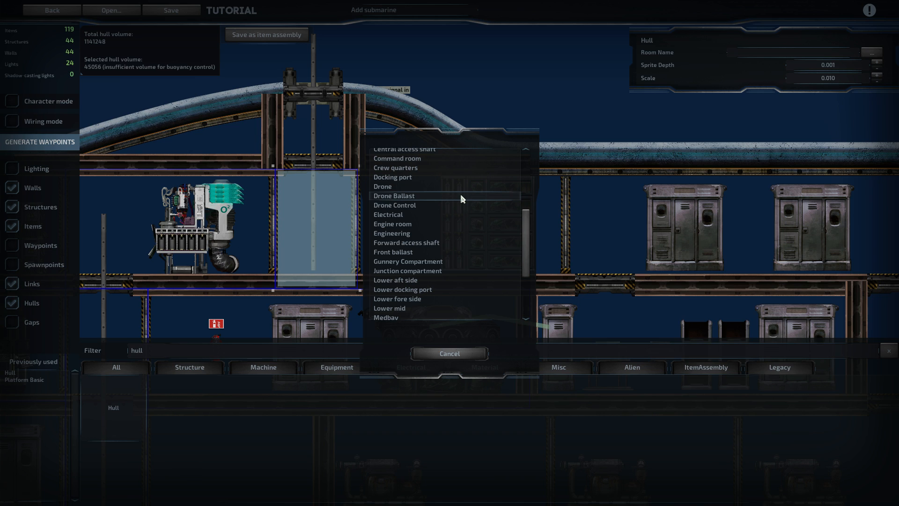
scroll("down", 3)
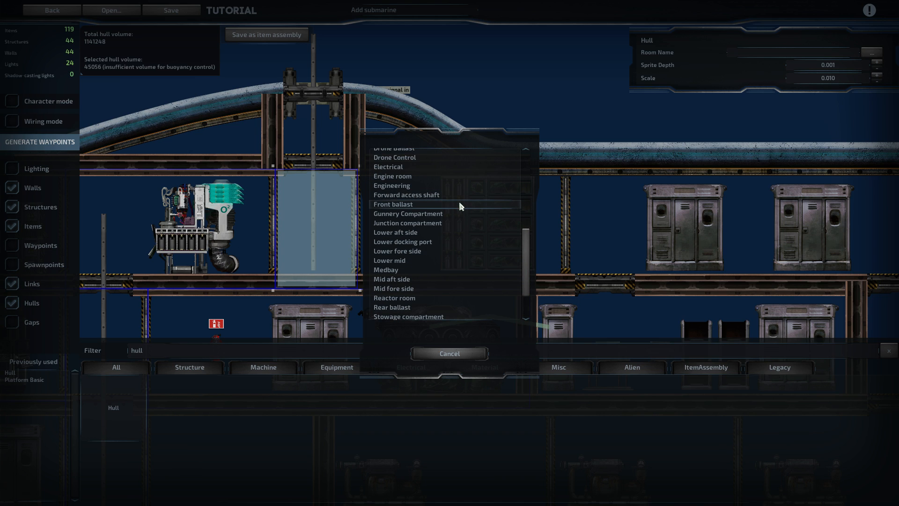
Step: Name the small hull under the arch Engine room
scroll("down", 3)
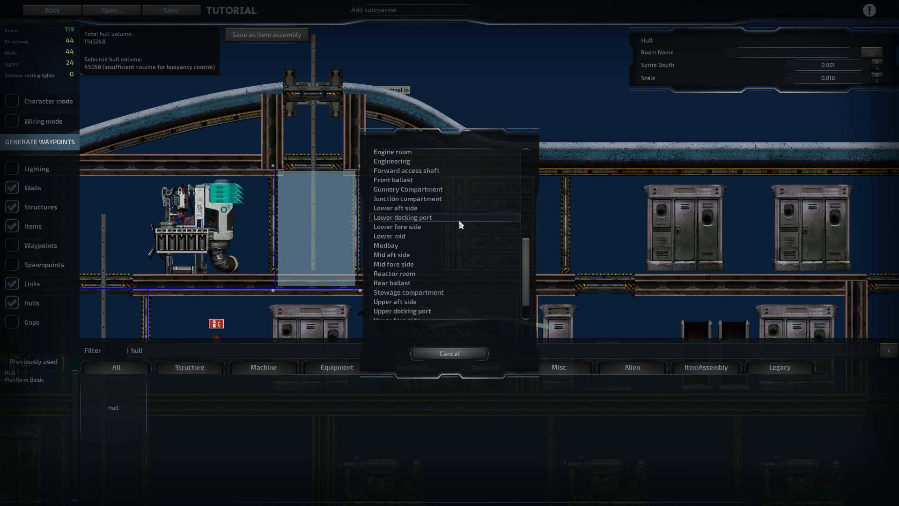
scroll("down", 3)
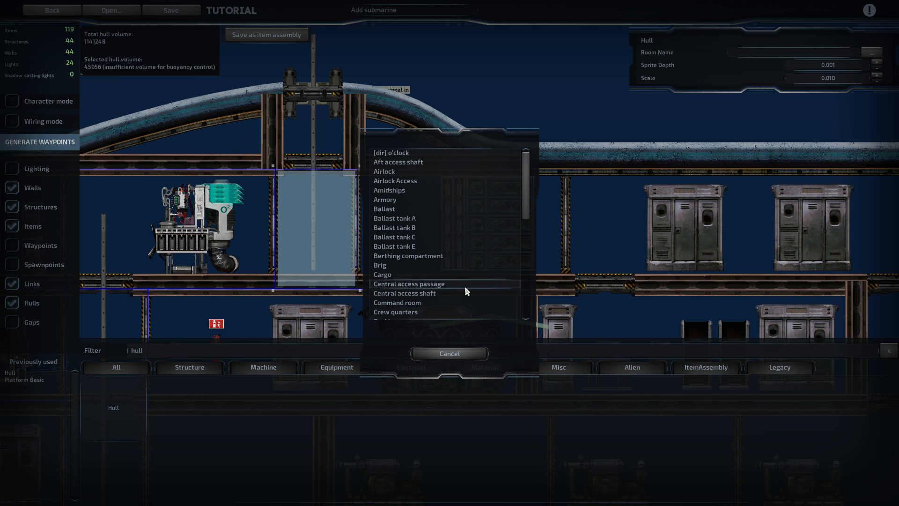
scroll("down", 3)
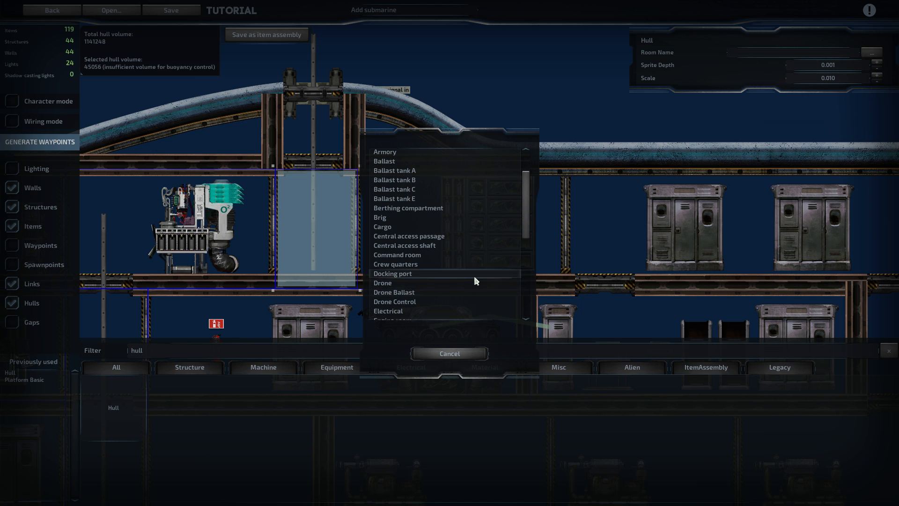
scroll("down", 3)
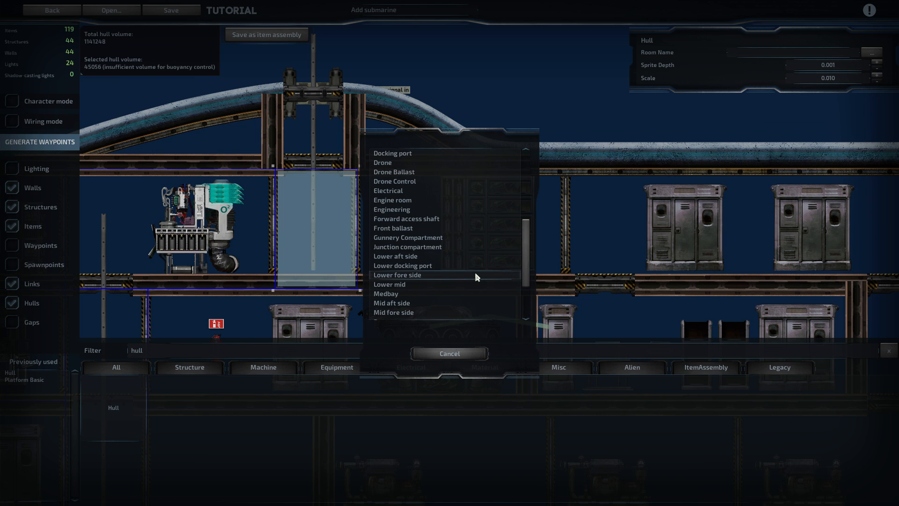
mouse_move(457, 199)
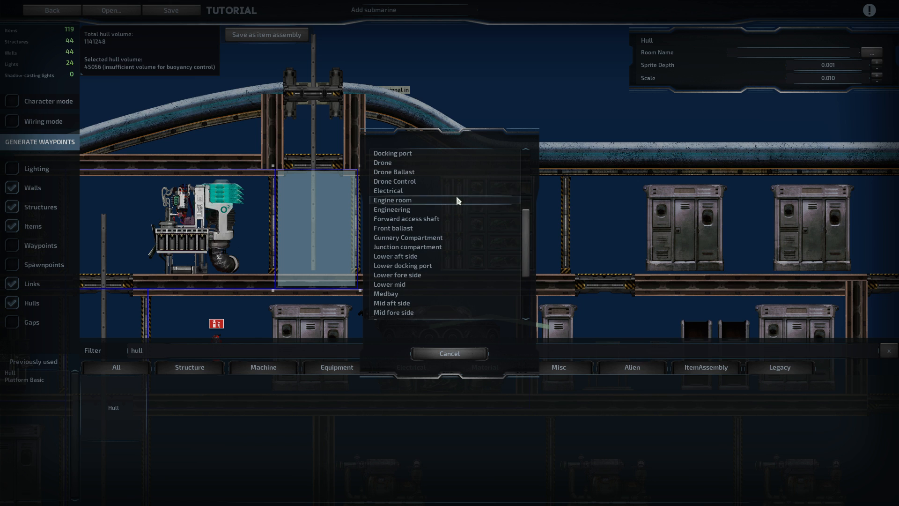
left_click(409, 187)
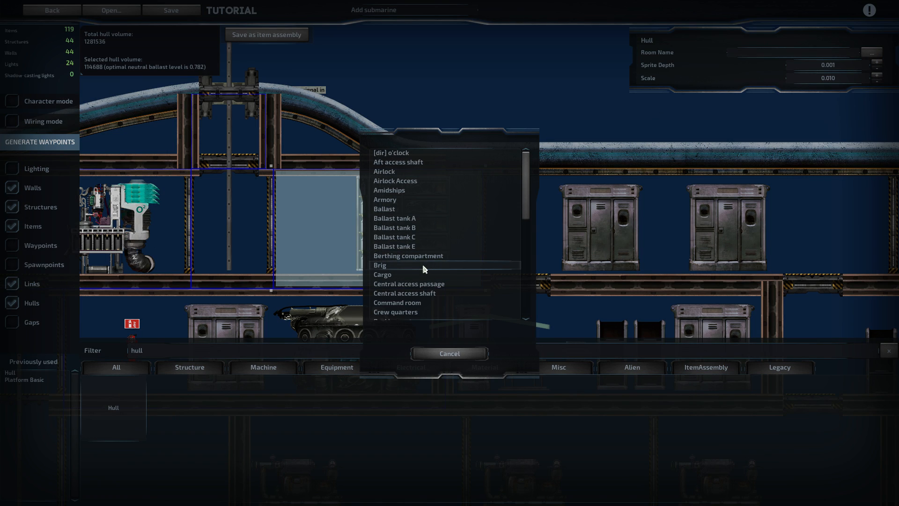
Step: Name the selected upper hull Upper mid
scroll("down", 3)
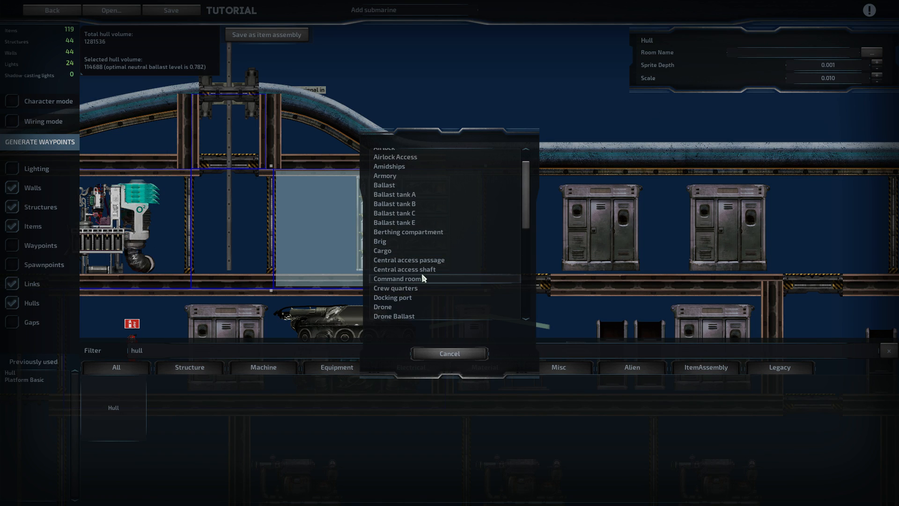
scroll("down", 3)
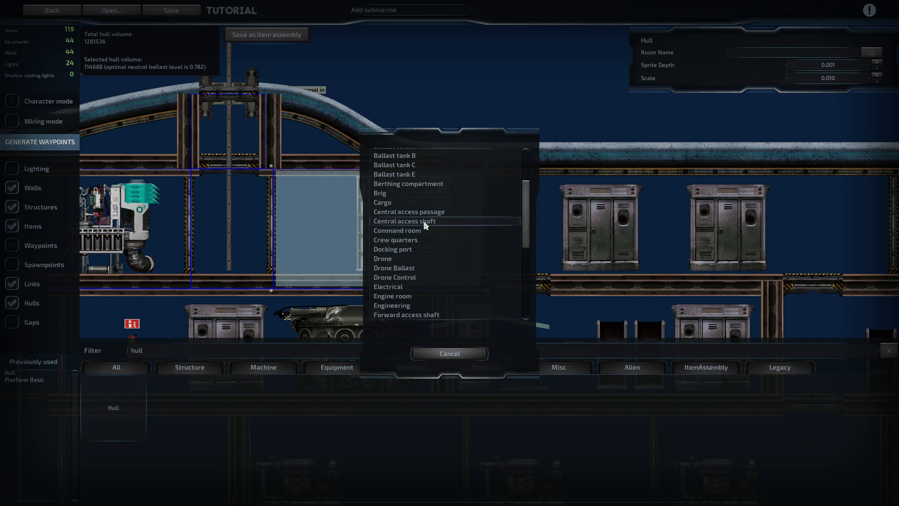
scroll("down", 3)
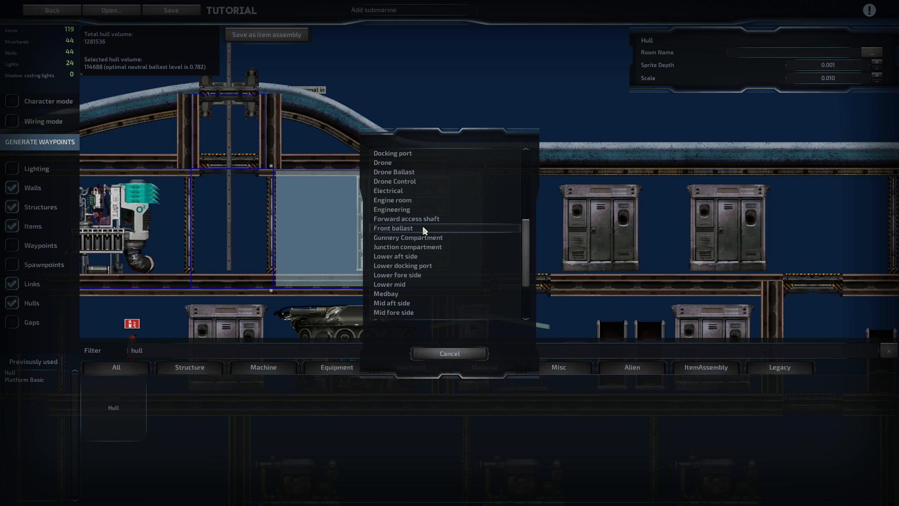
scroll("down", 3)
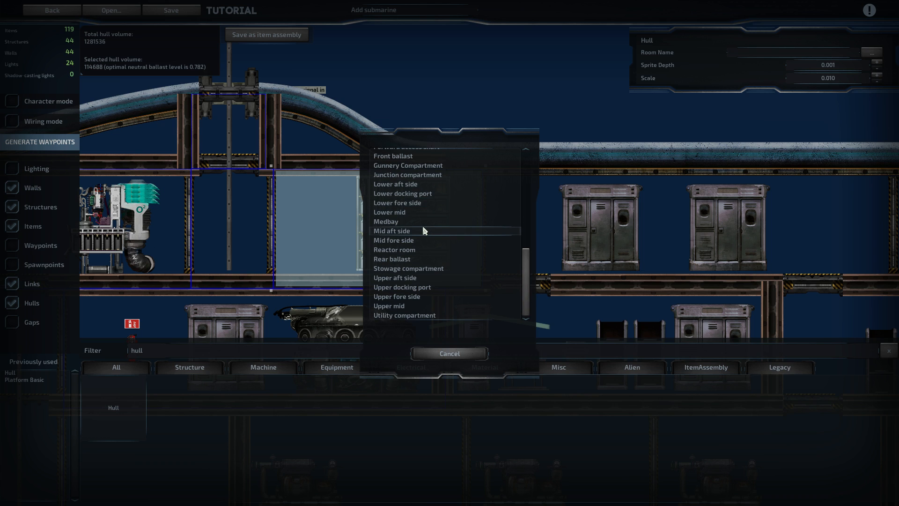
mouse_move(402, 305)
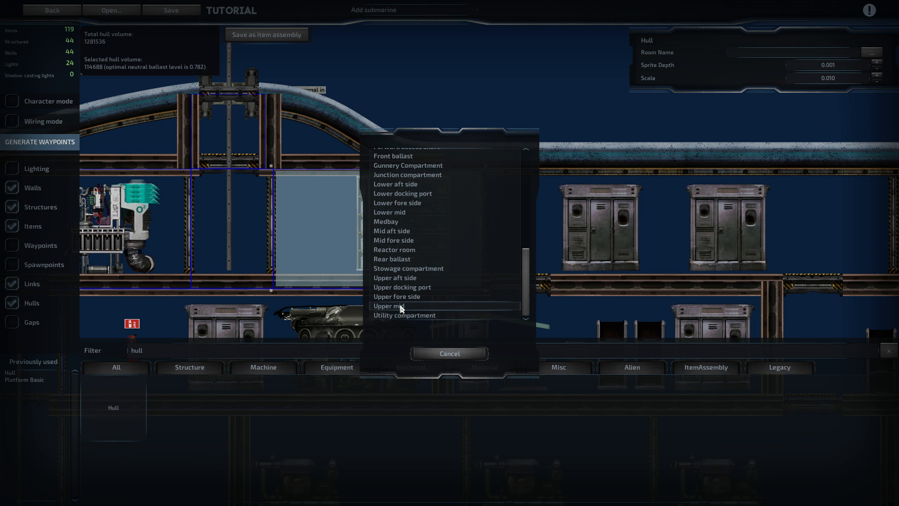
left_click(389, 306)
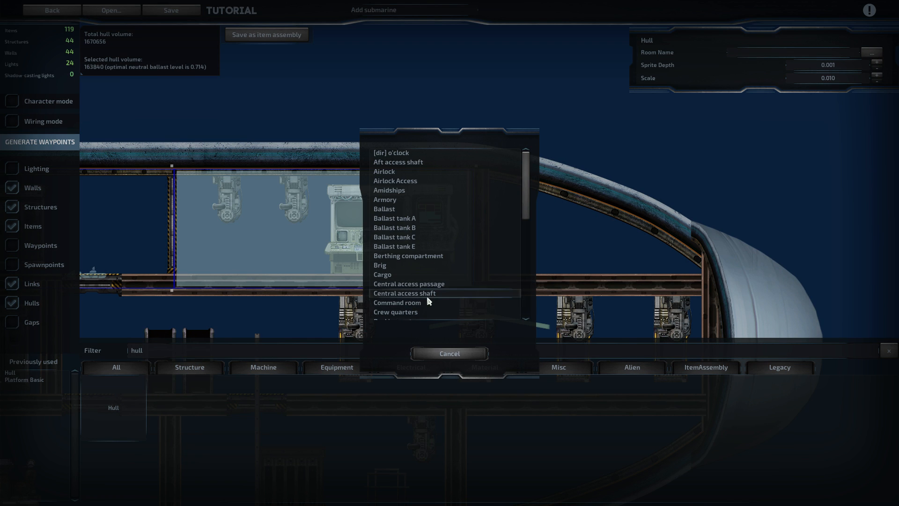
Step: Name the next hulls Command room and Gunnery Compartment
left_click(397, 303)
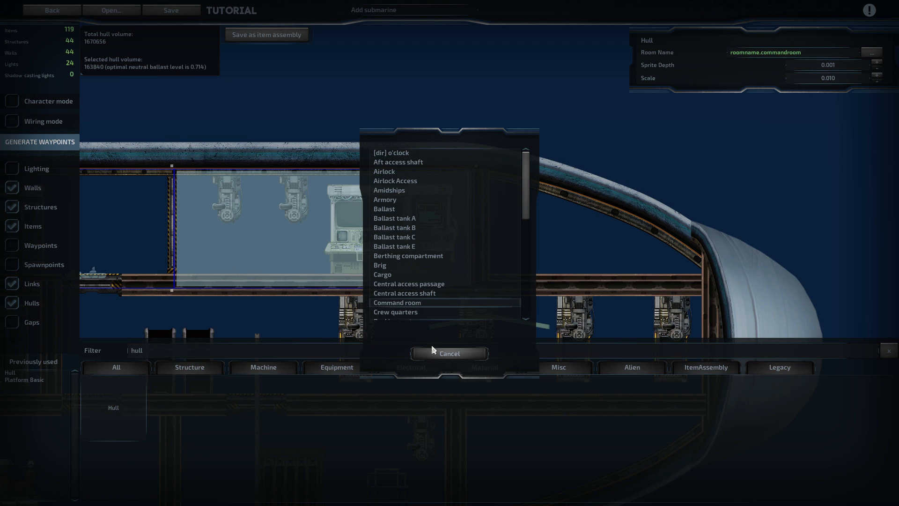
left_click(449, 353)
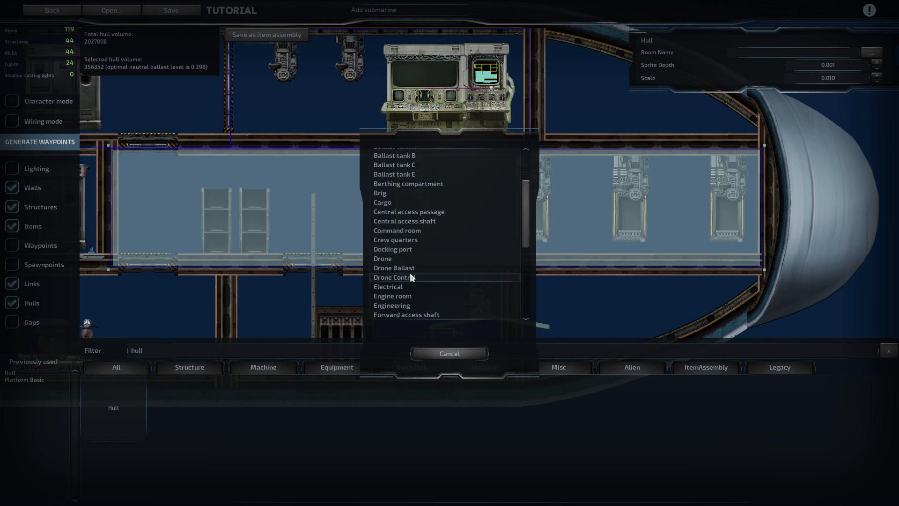
scroll("down", 3)
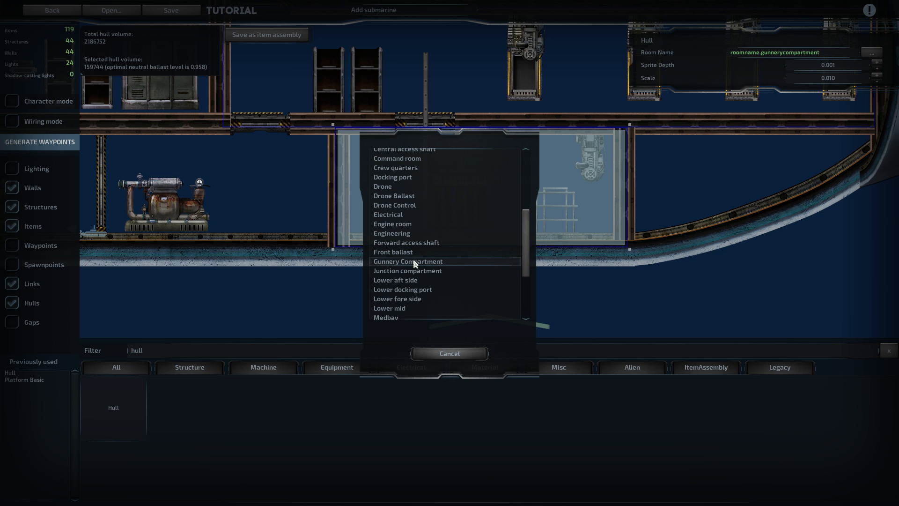
left_click(407, 262)
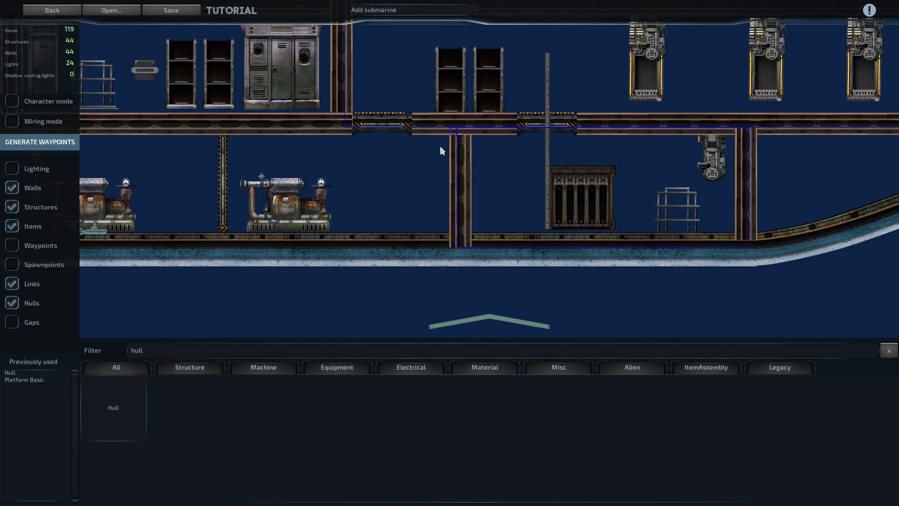
Step: Name two lower-deck pump room hulls Ballast tank C and Ballast tank B
left_click(444, 136)
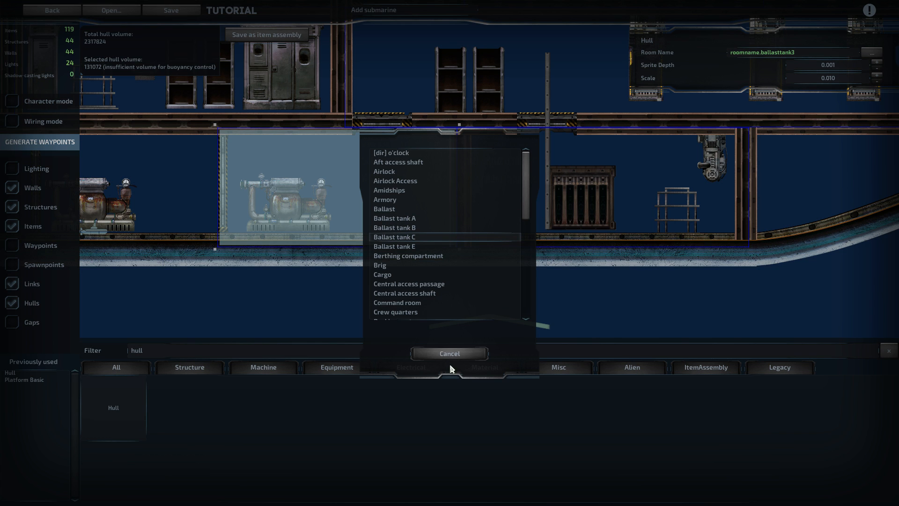
left_click(449, 354)
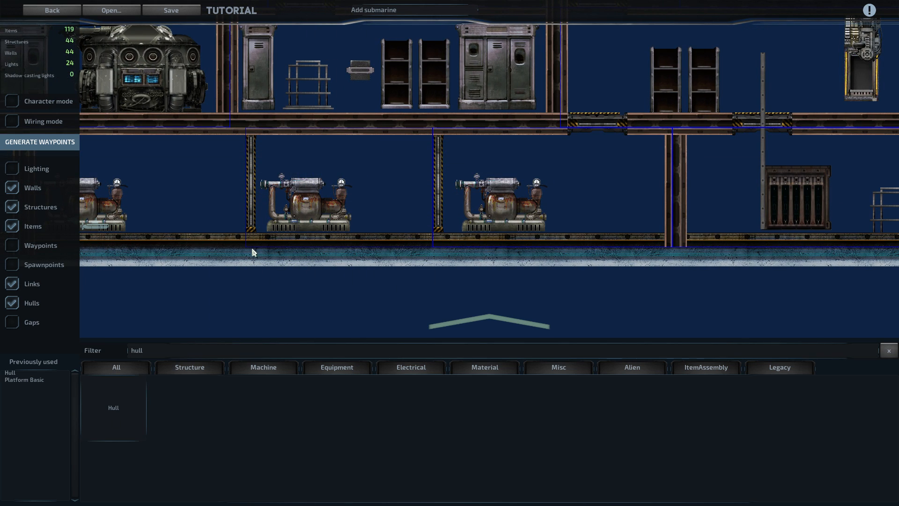
left_click(338, 189)
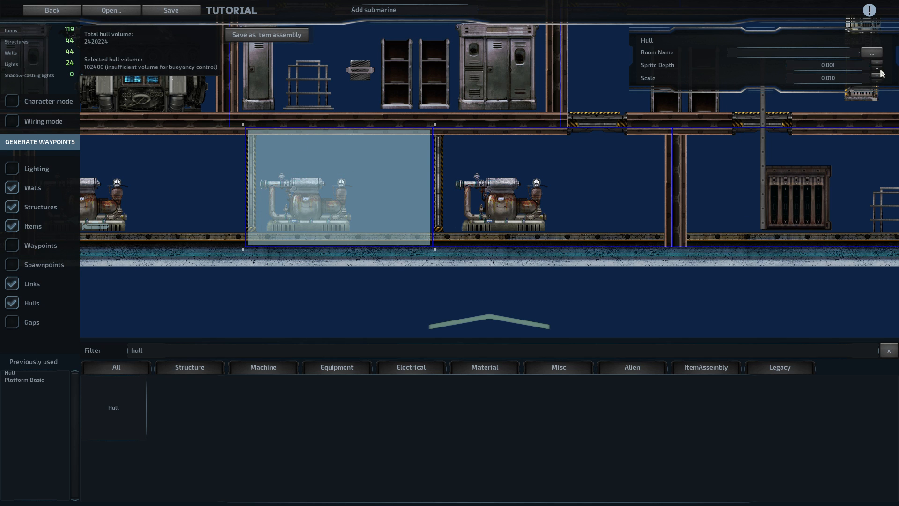
left_click(791, 53)
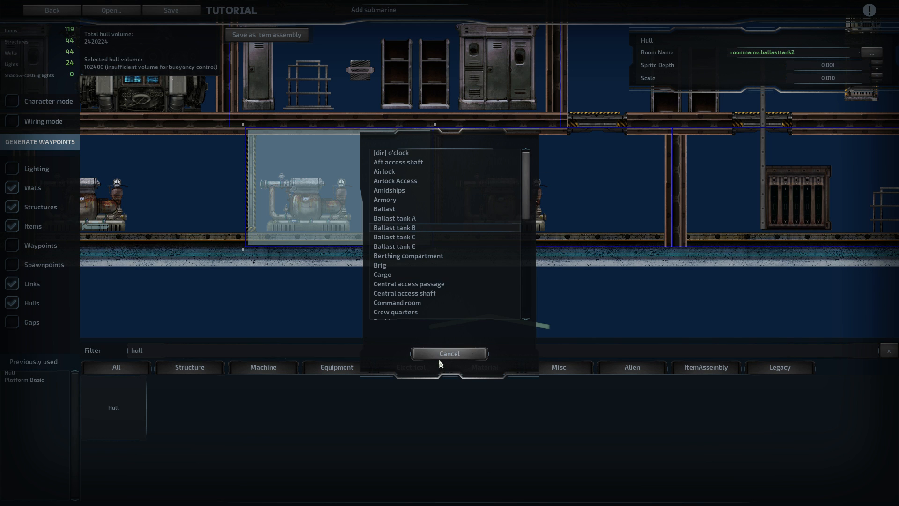
left_click(448, 353)
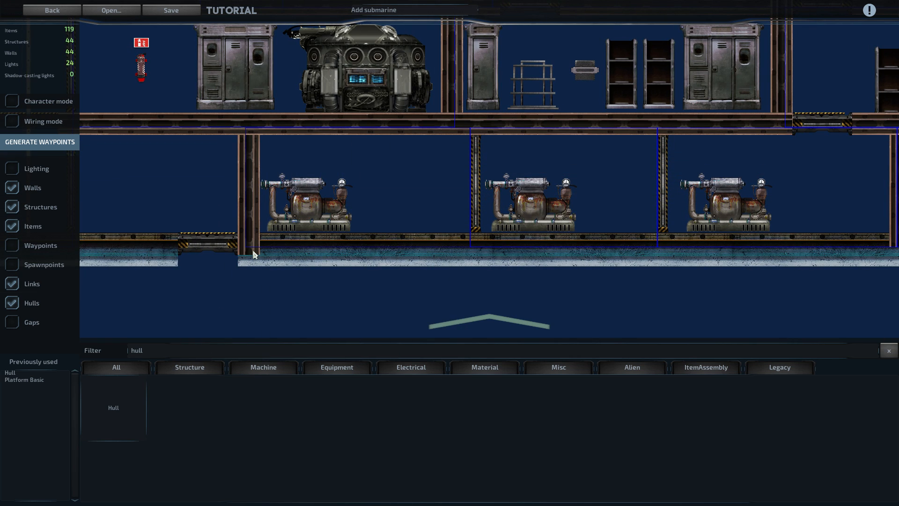
Step: Select the leftmost pump room hull and bring up its room-name list
left_click(356, 189)
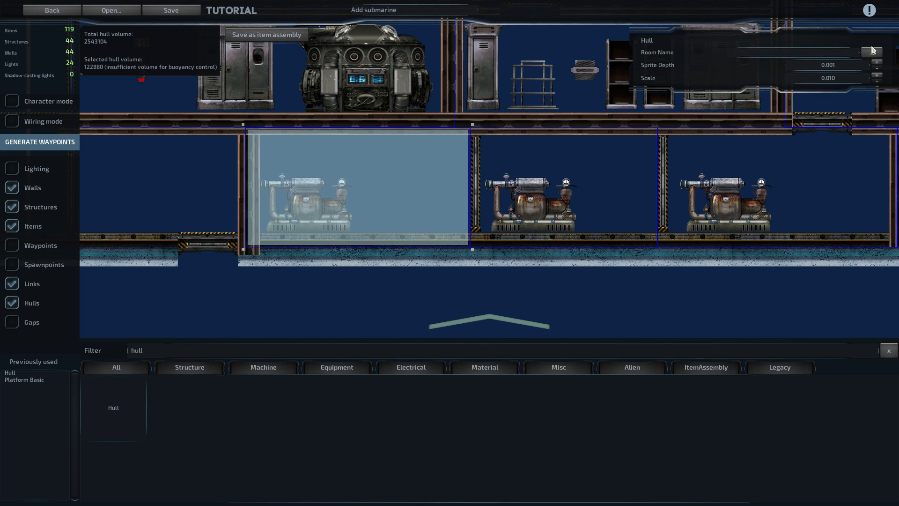
left_click(797, 52)
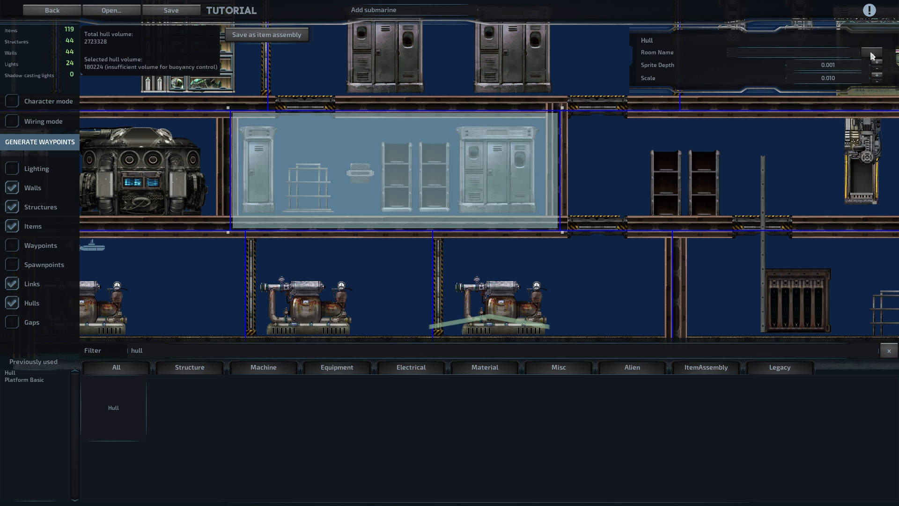
Step: Name the hull Airlock, briefly toggling character mode on and off
left_click(802, 53)
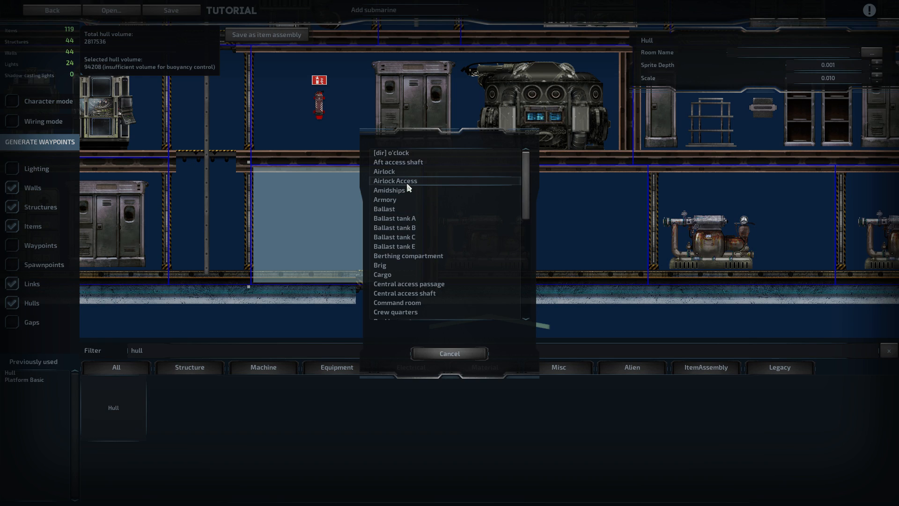
left_click(395, 181)
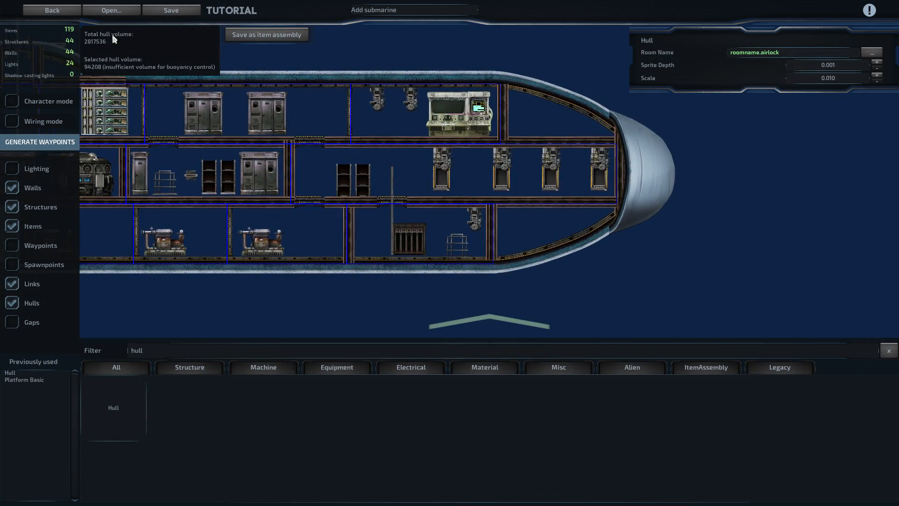
left_click(11, 101)
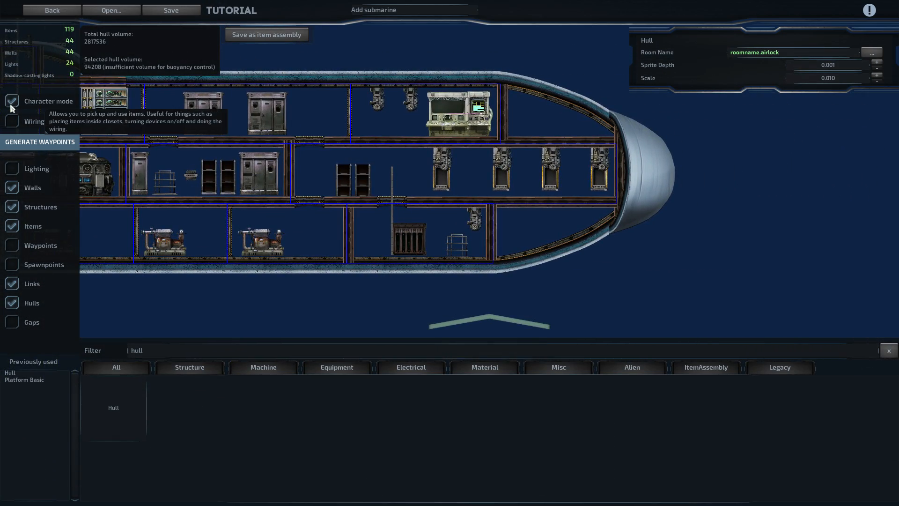
left_click(473, 111)
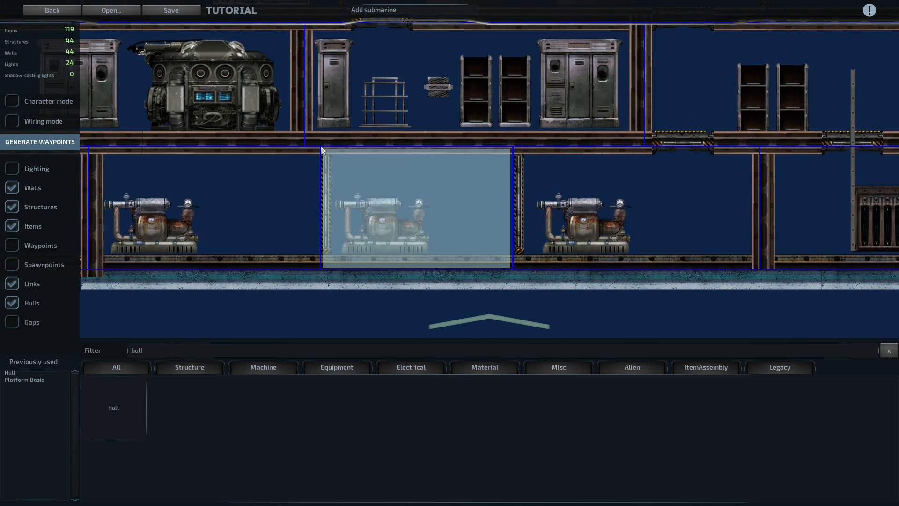
Step: Select the last pump room hull to name it Ballast tank A
left_click(416, 206)
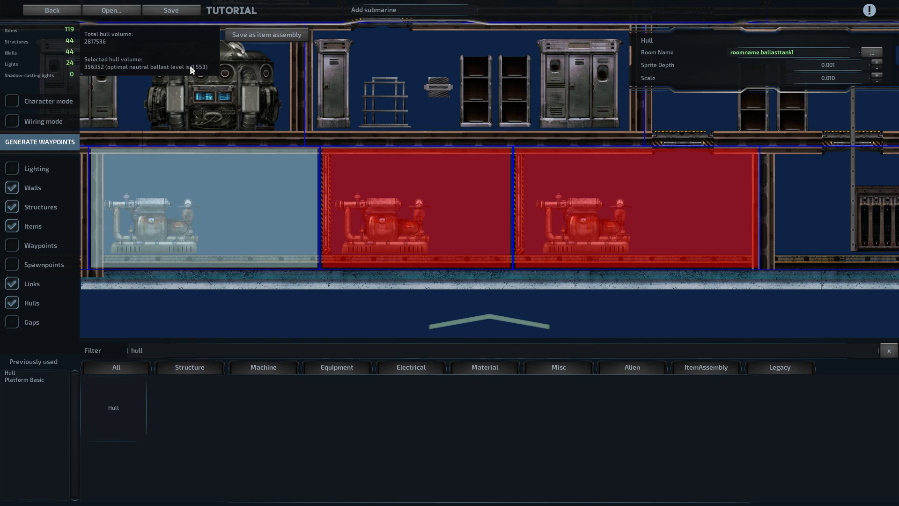
mouse_move(200, 68)
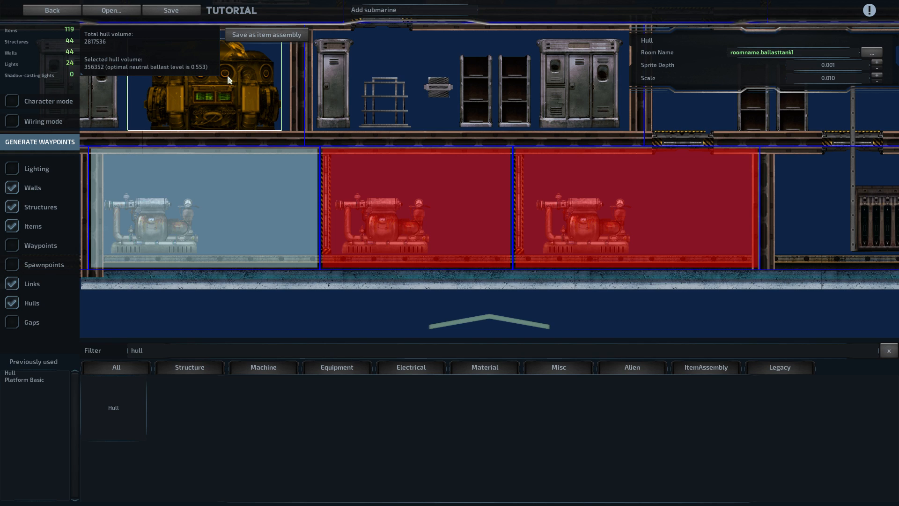
mouse_move(222, 73)
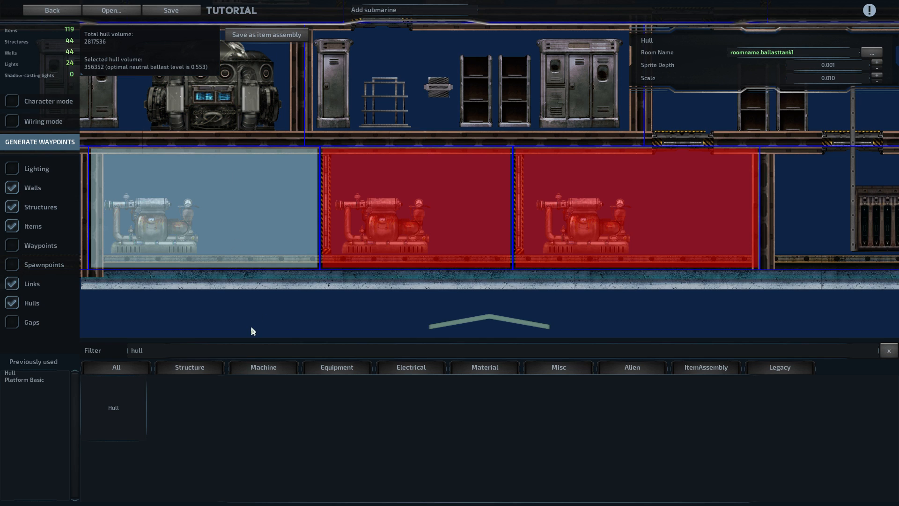
mouse_move(239, 337)
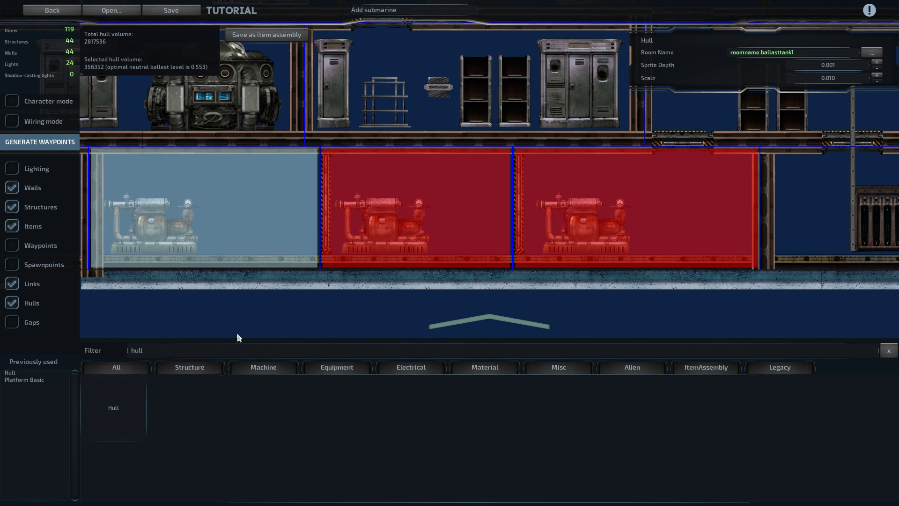
mouse_move(251, 311)
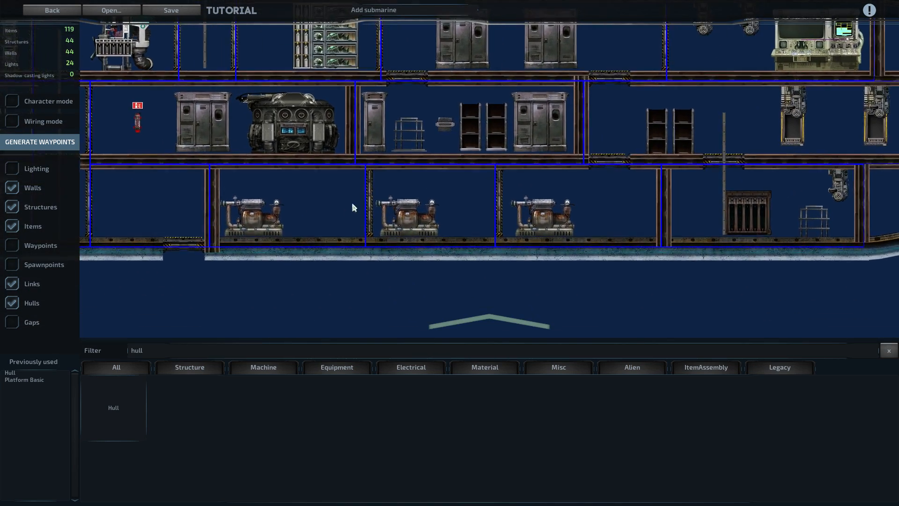
left_click(281, 206)
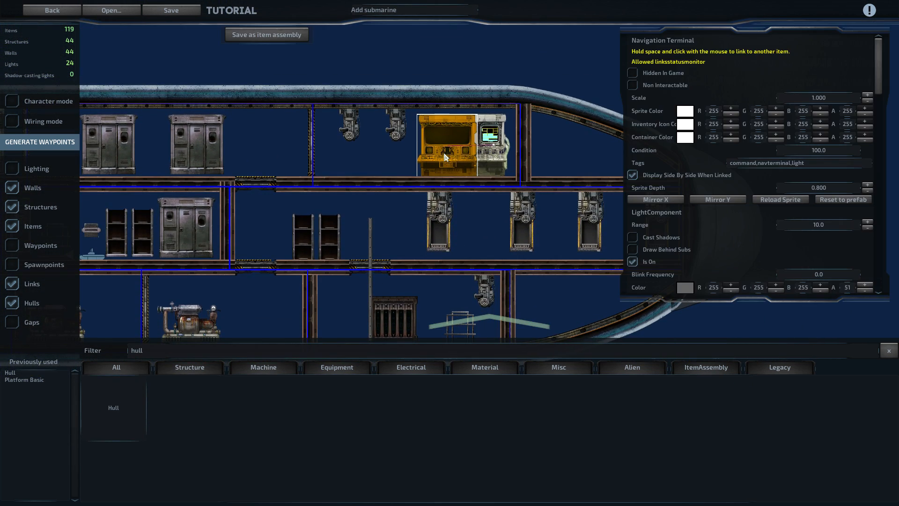
scroll("down", 3)
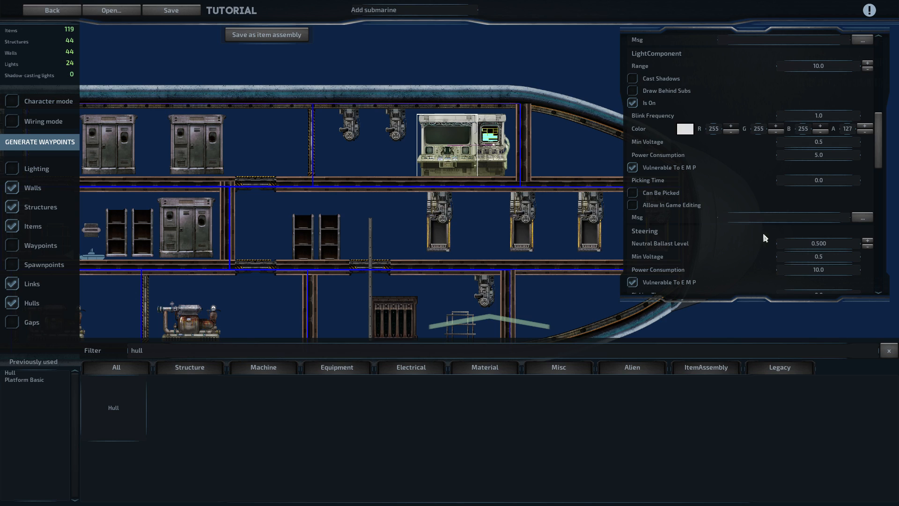
left_click(819, 243)
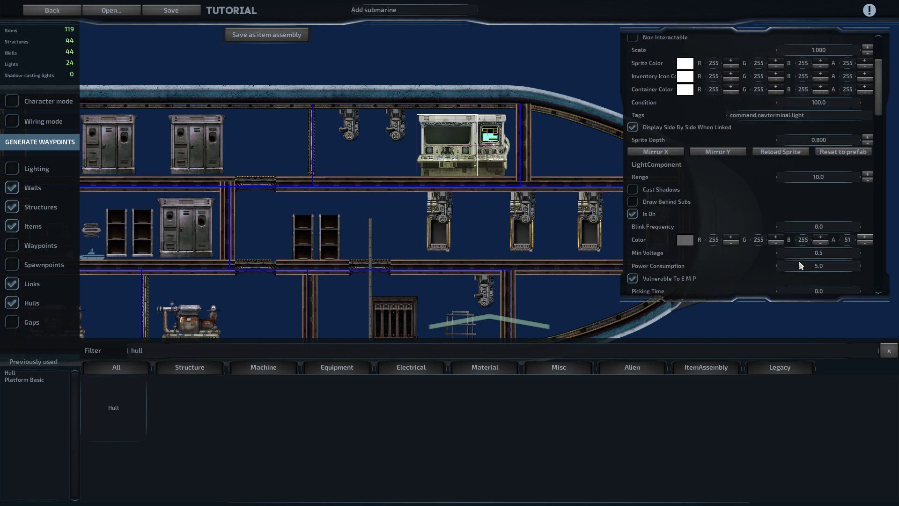
scroll("down", 3)
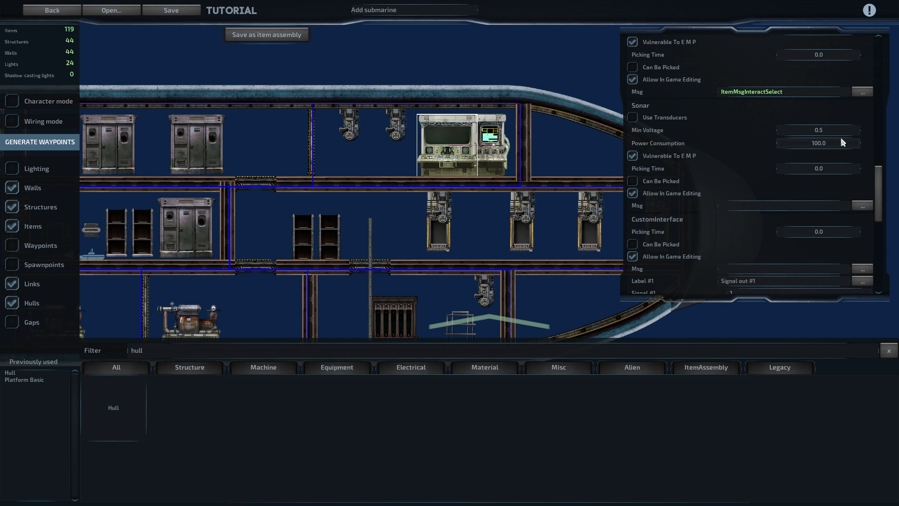
scroll("down", 3)
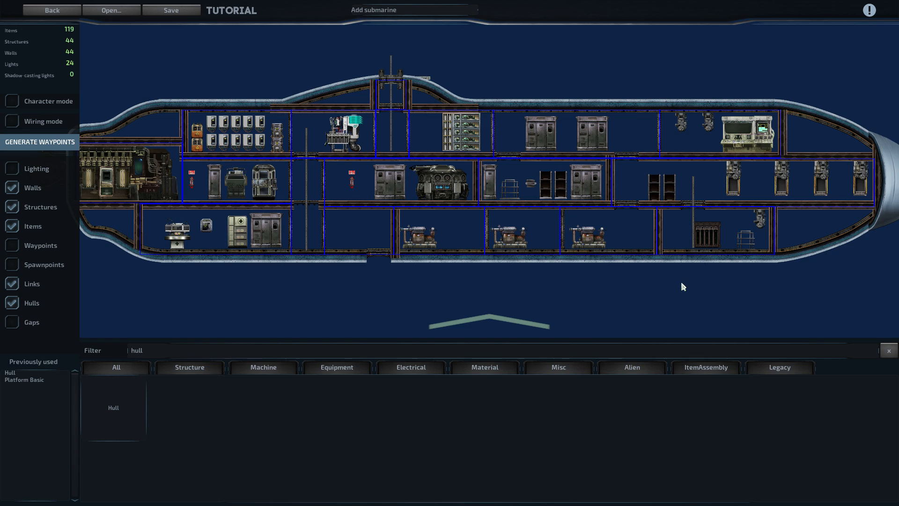
mouse_move(615, 310)
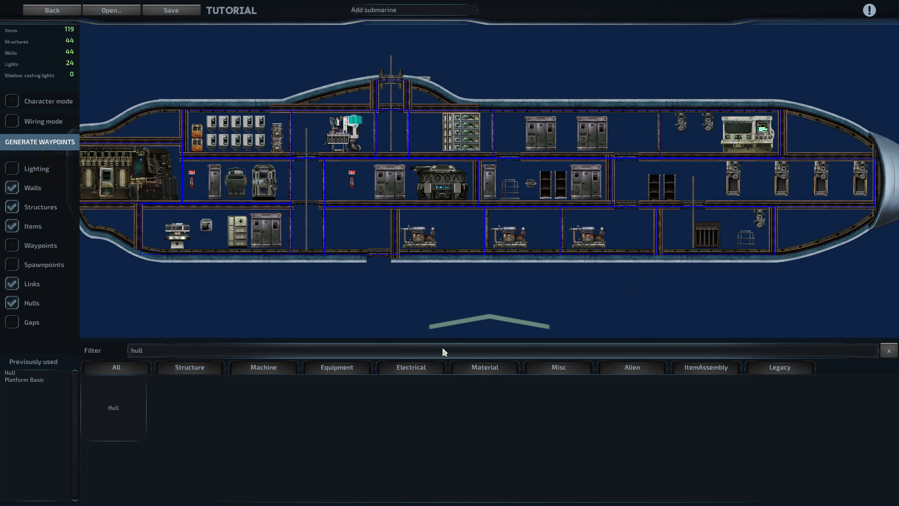
Step: Filter for back walls and place a back wall section under the hump, hiding hull overlays
type("backk")
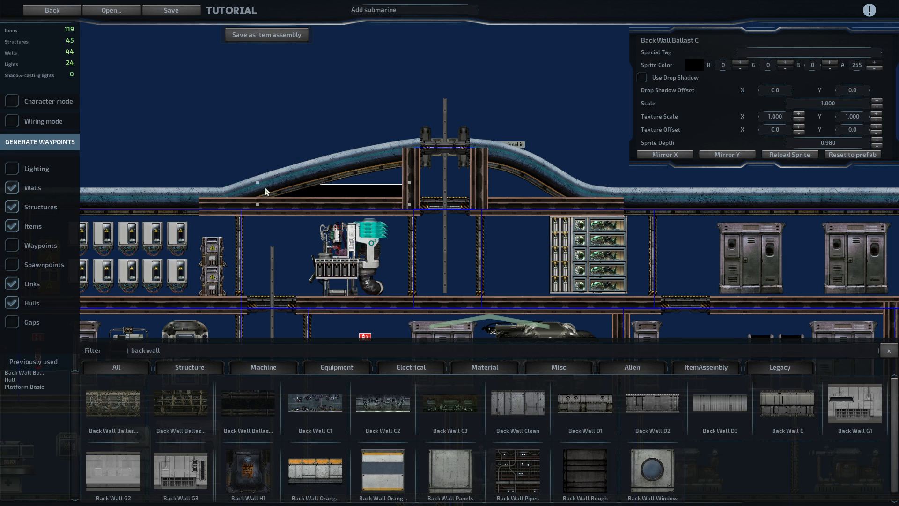
mouse_move(340, 192)
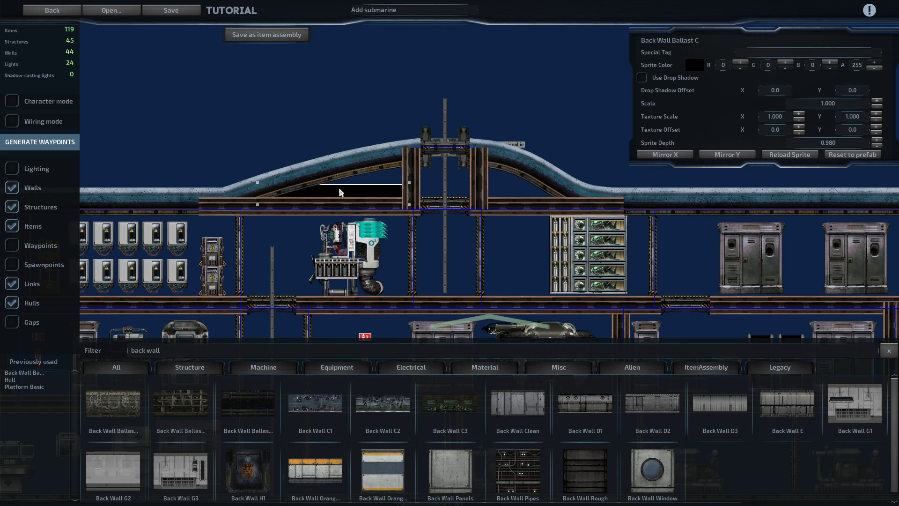
left_click(444, 255)
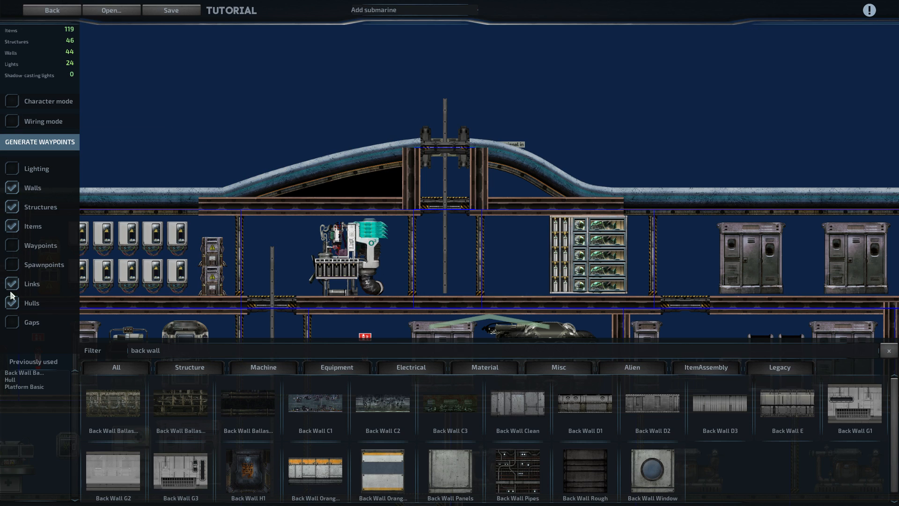
left_click(359, 181)
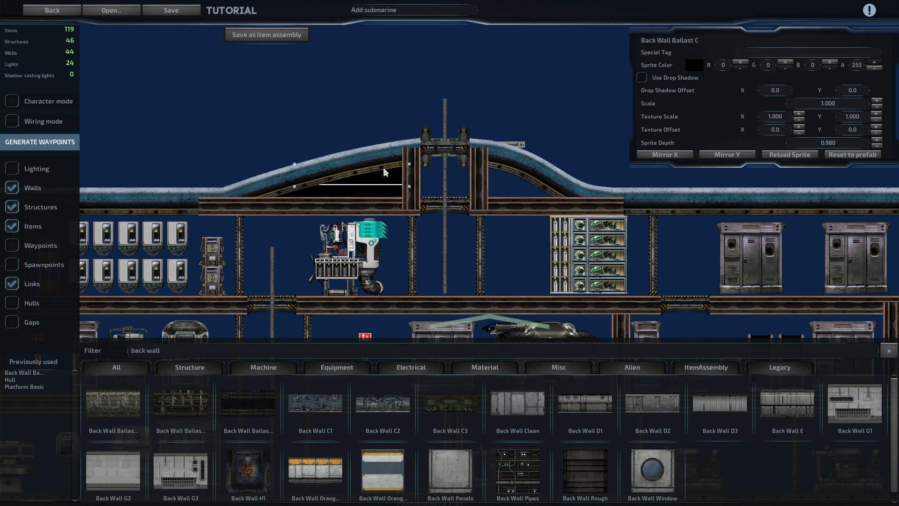
left_click(513, 194)
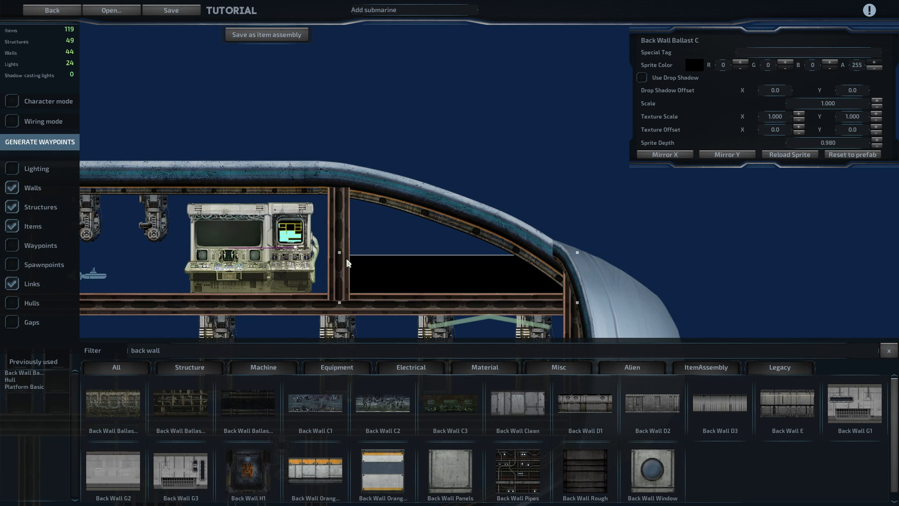
Step: Place Back Wall Ballast C panels in the bow compartment and above the engine room
left_click(459, 269)
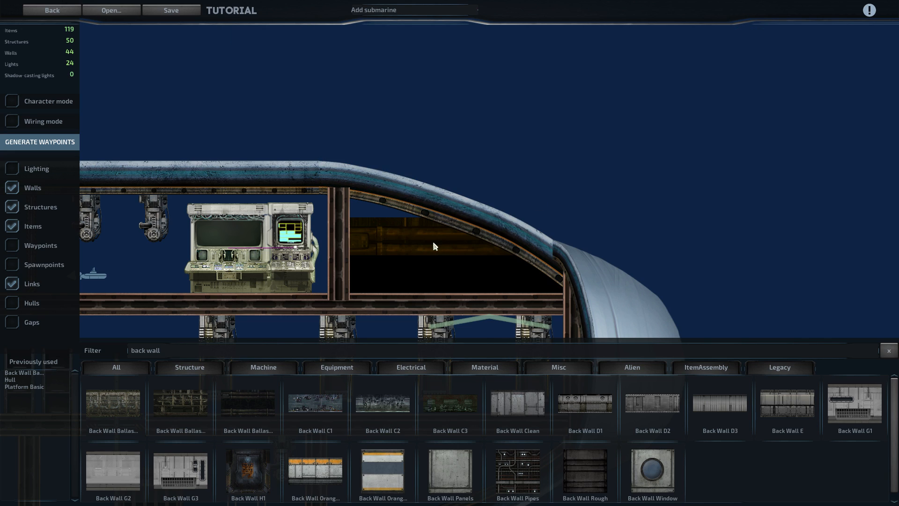
left_click(425, 205)
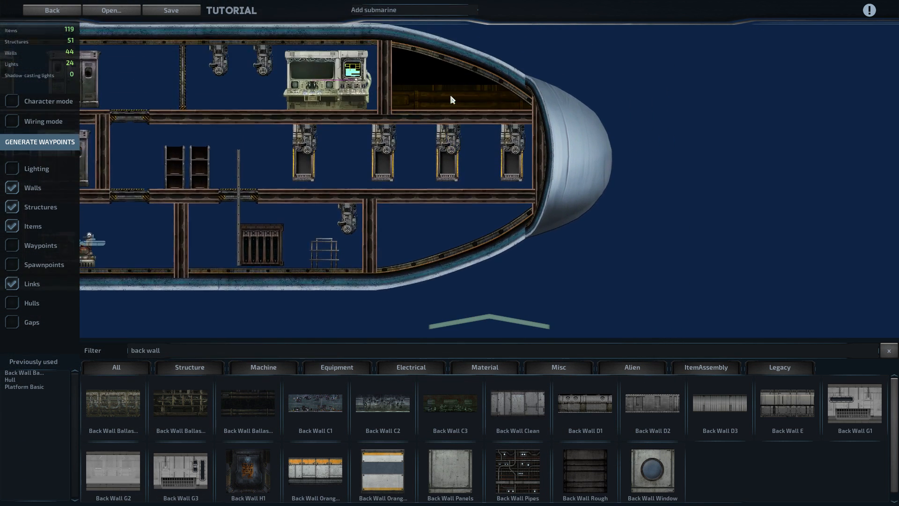
left_click(451, 100)
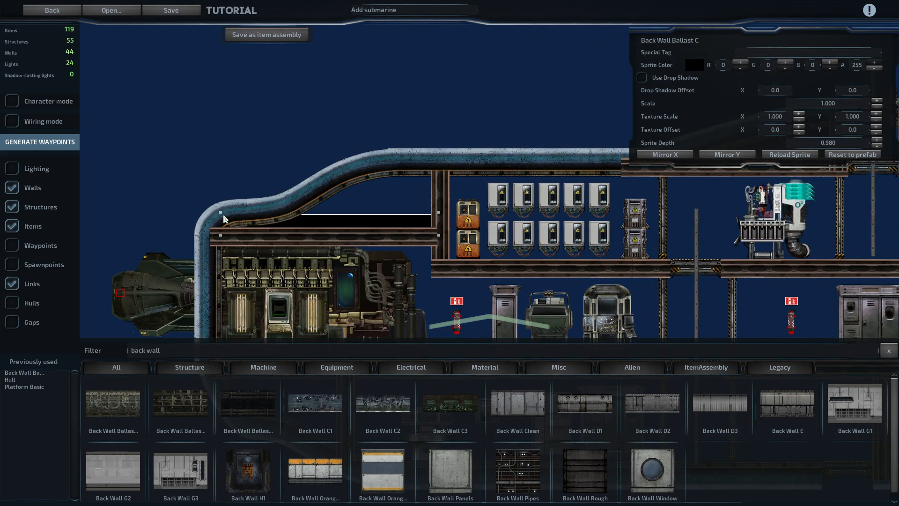
left_click(384, 234)
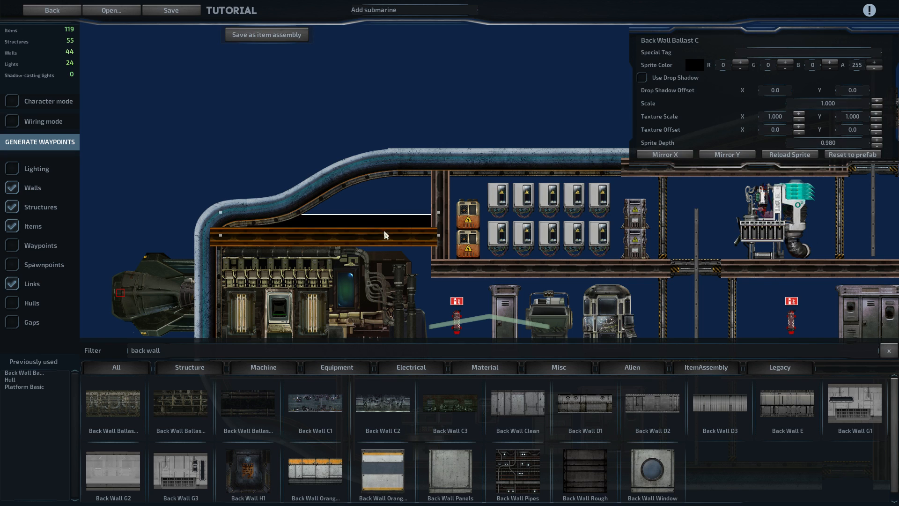
left_click(384, 234)
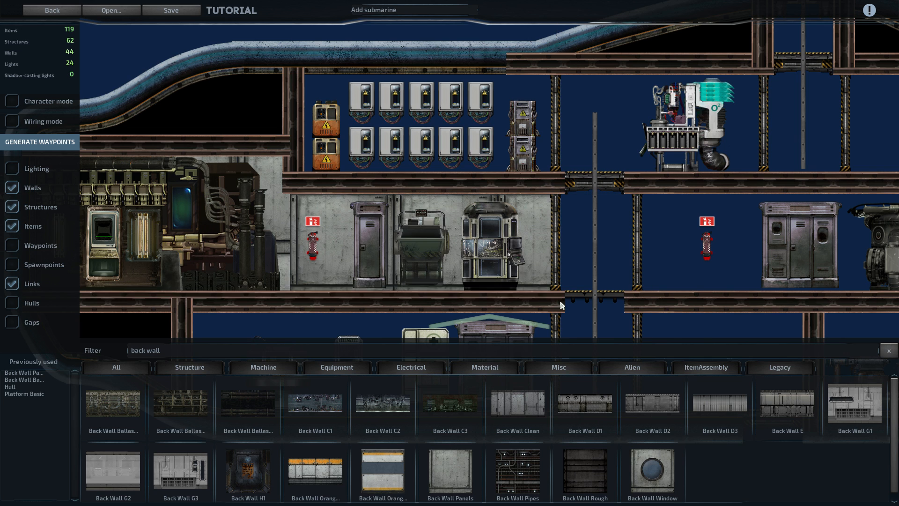
Step: Shift the crew-room panel back wall's texture X offset so the pattern lines up
left_click(11, 226)
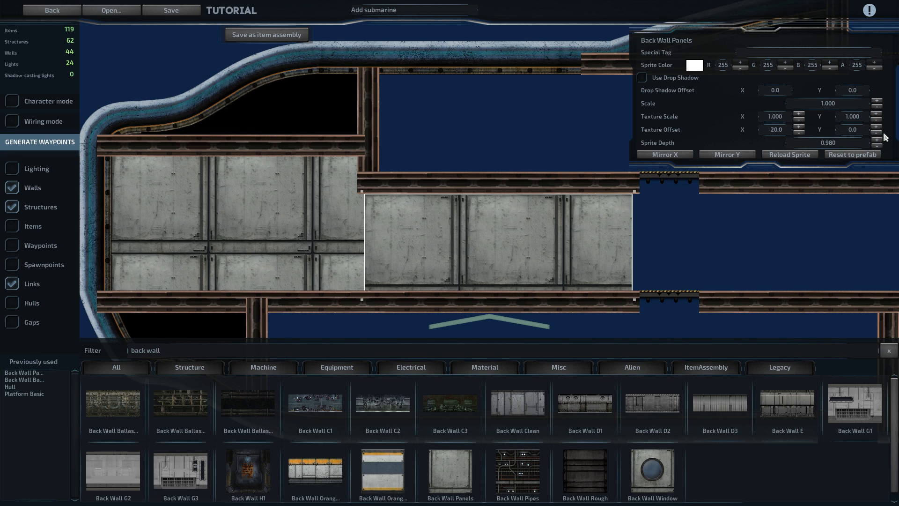
left_click(876, 132)
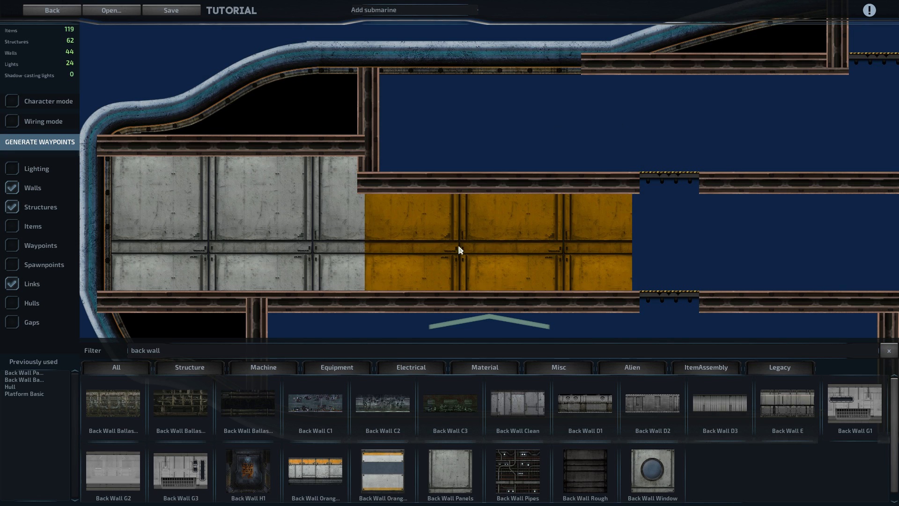
left_click(459, 249)
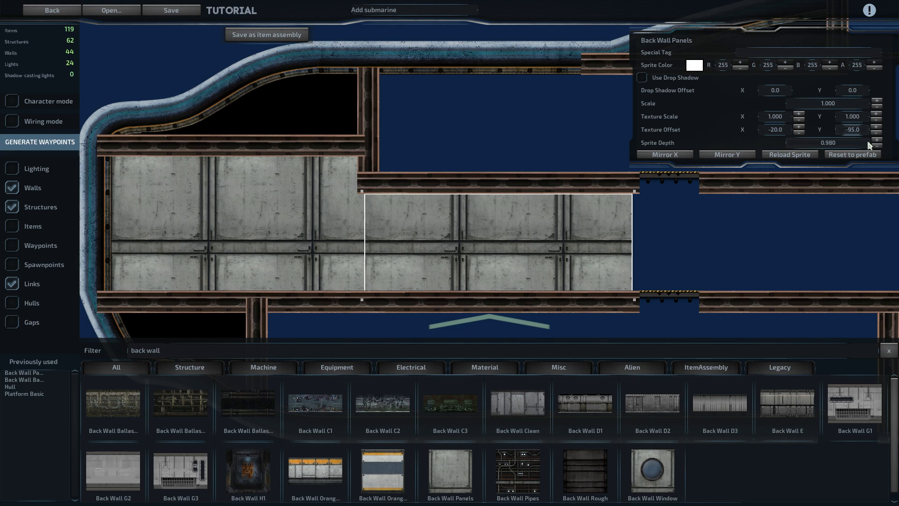
Step: Adjust the second room's panel texture Y offset until seams align, then show items again
left_click(890, 129)
type("-96")
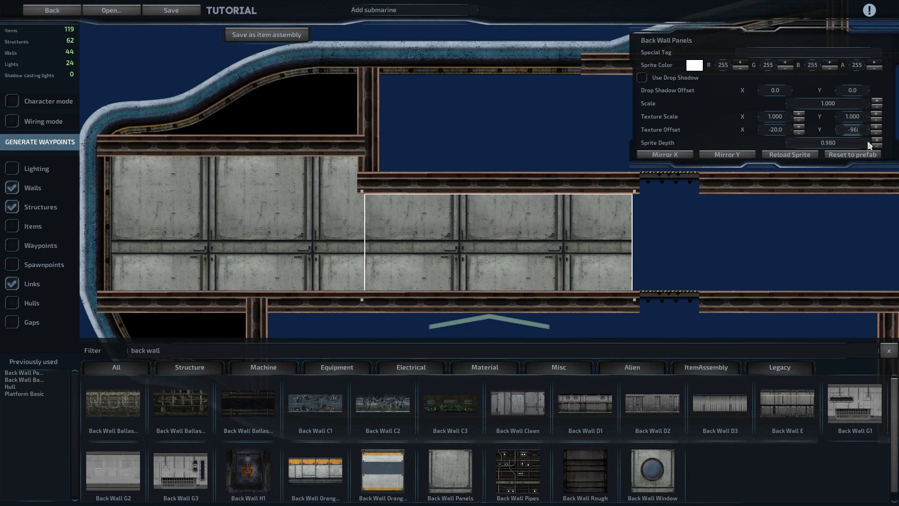
mouse_move(808, 146)
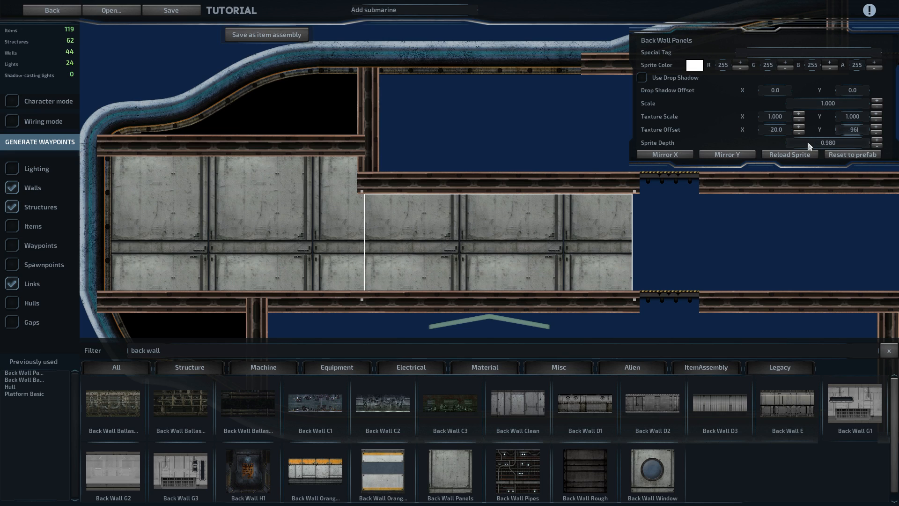
left_click(799, 131)
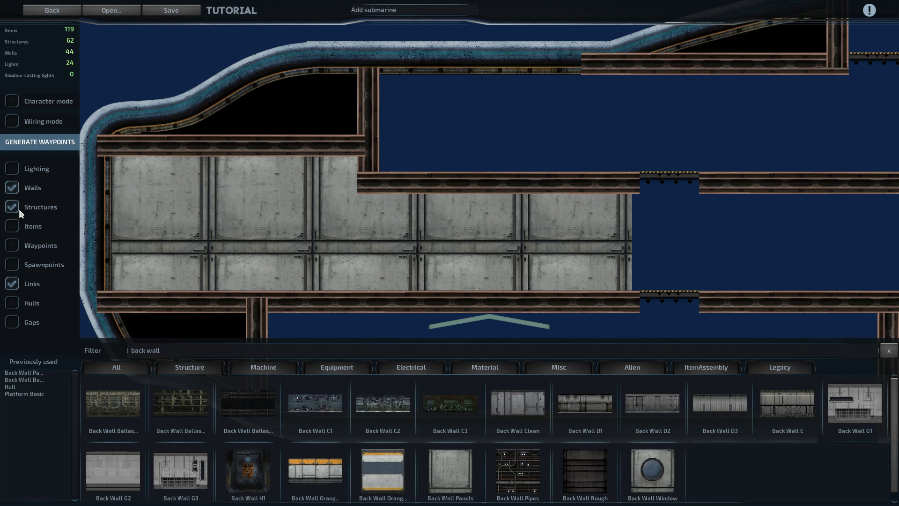
left_click(11, 226)
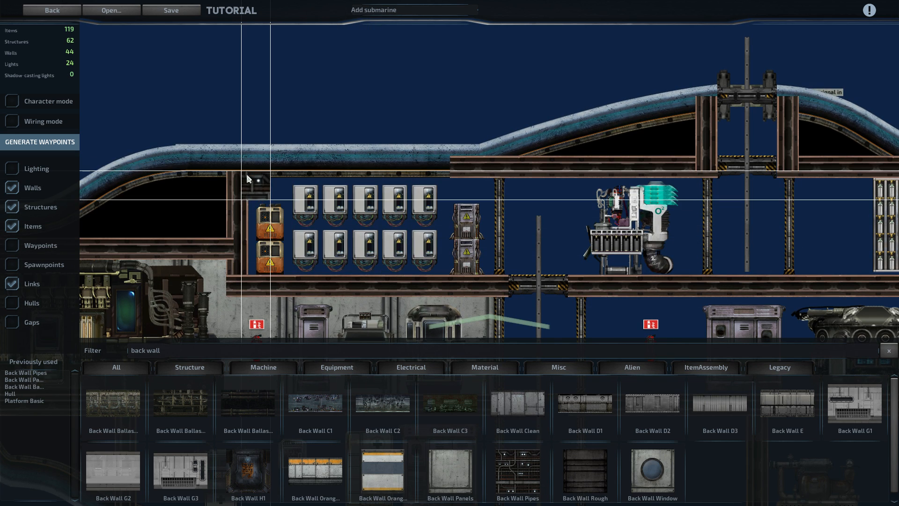
Step: Add pipe, clean and corrugated back walls behind the battery room and lower-deck rooms
left_click(504, 285)
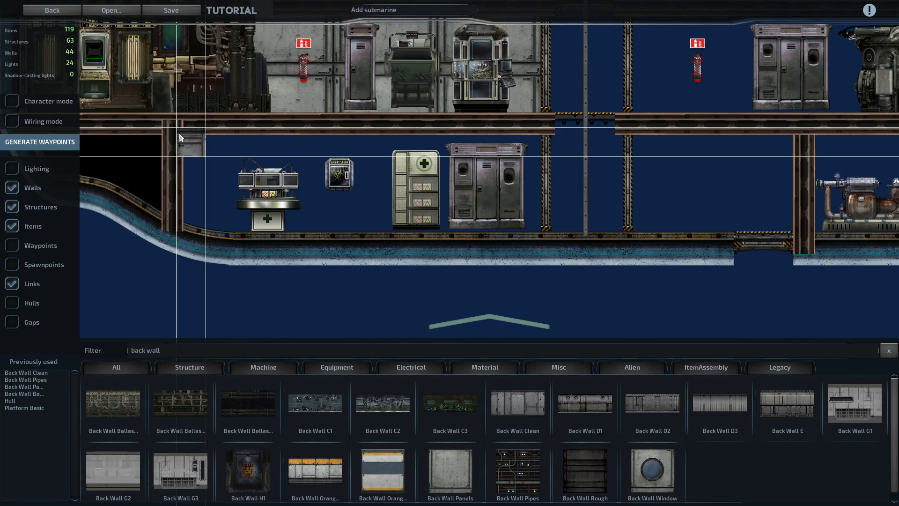
left_click(550, 249)
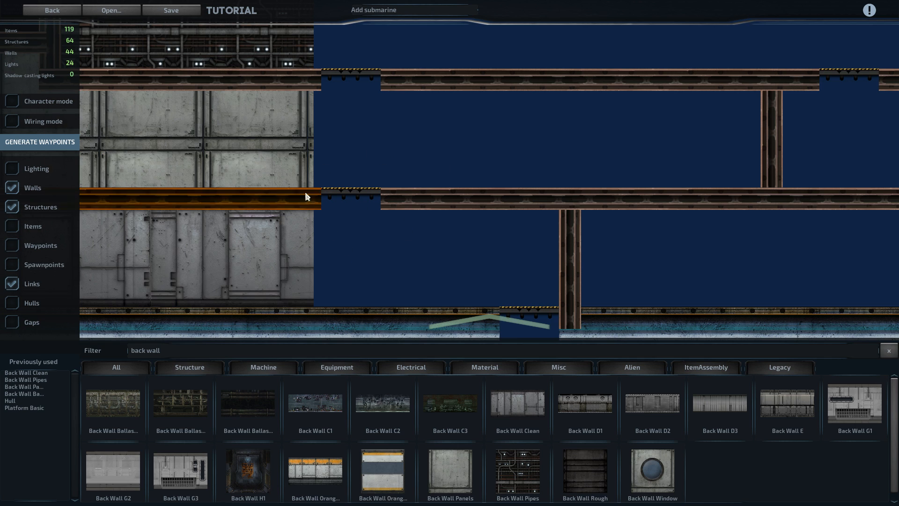
left_click(11, 225)
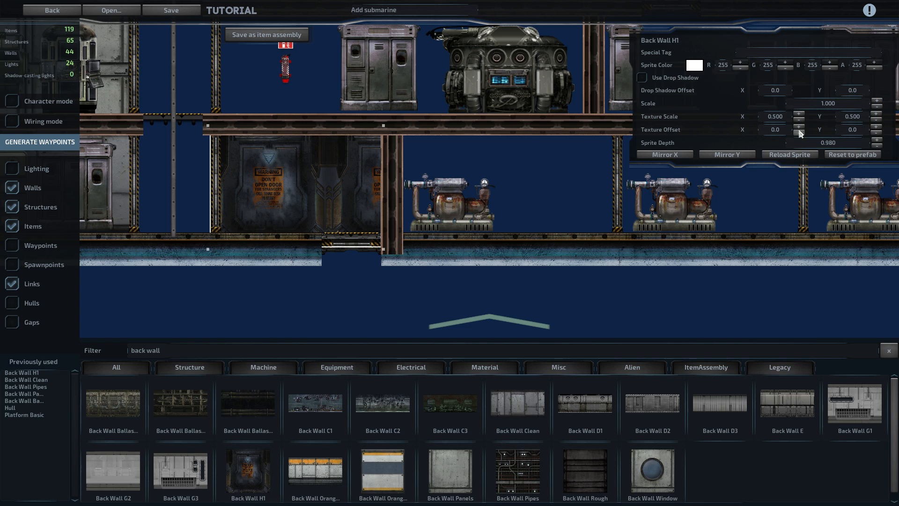
Step: Set the hatch room wall's Texture Scale to 0.5 and check the back walls with items hidden
left_click(799, 126)
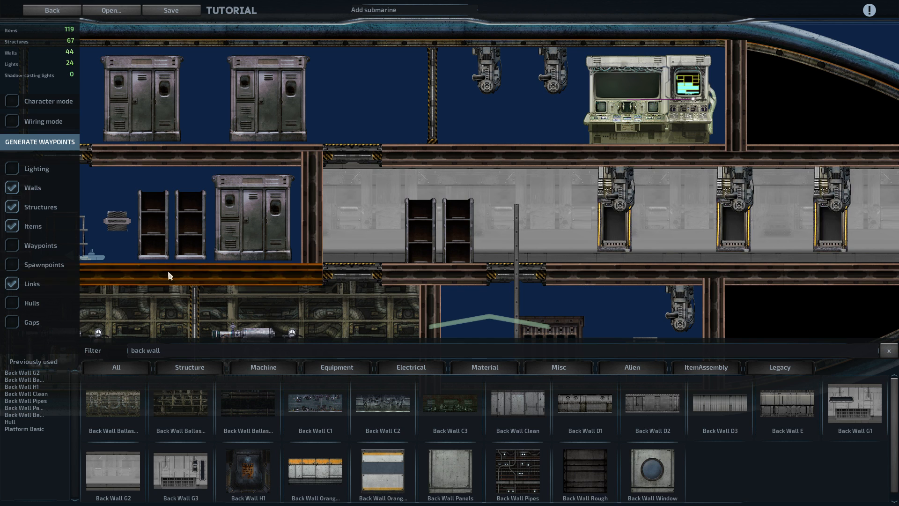
left_click(11, 226)
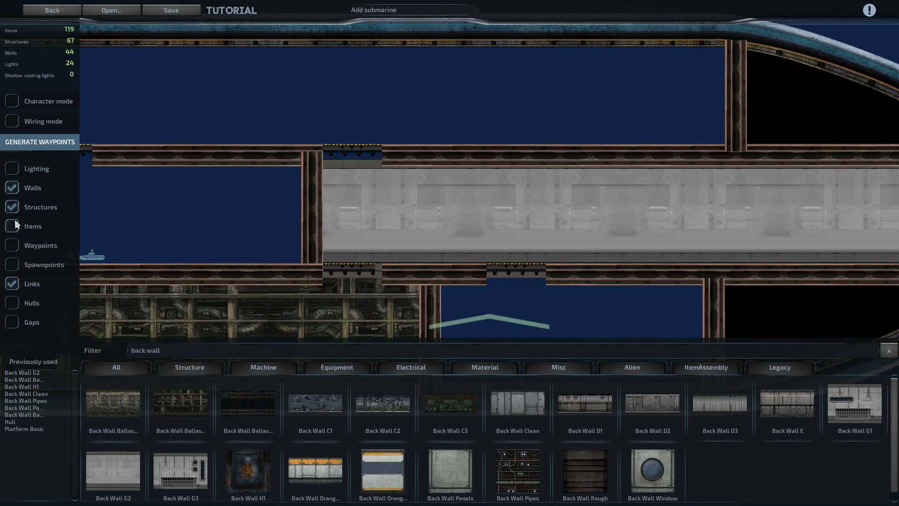
left_click(11, 226)
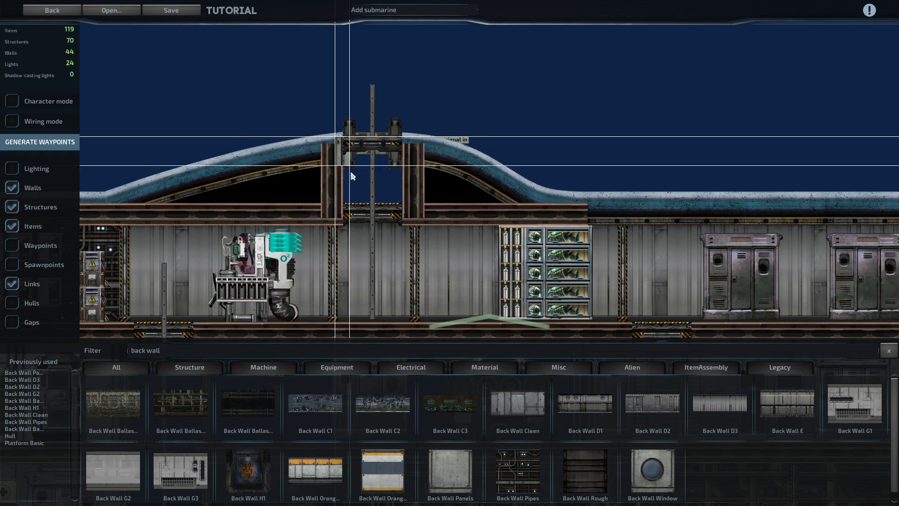
Step: Fill the top hatch tower with a back wall and inspect it with items hidden
left_click(353, 176)
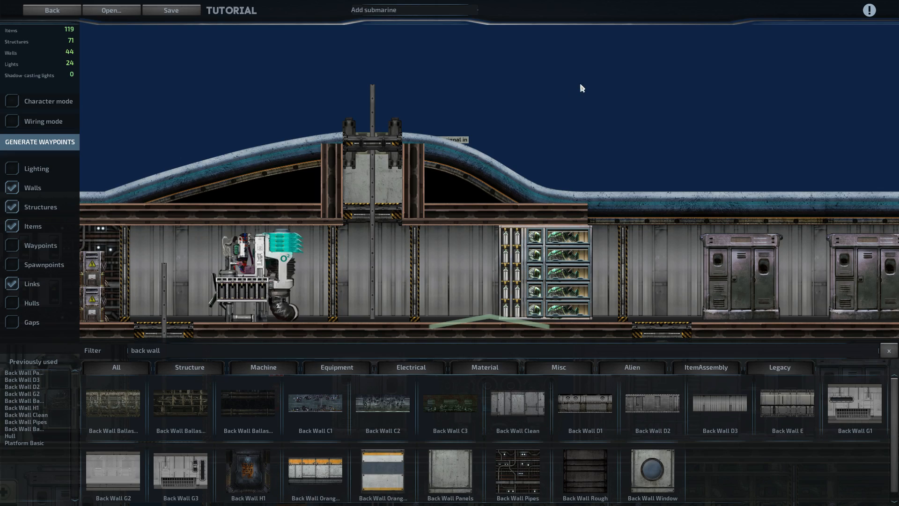
left_click(11, 226)
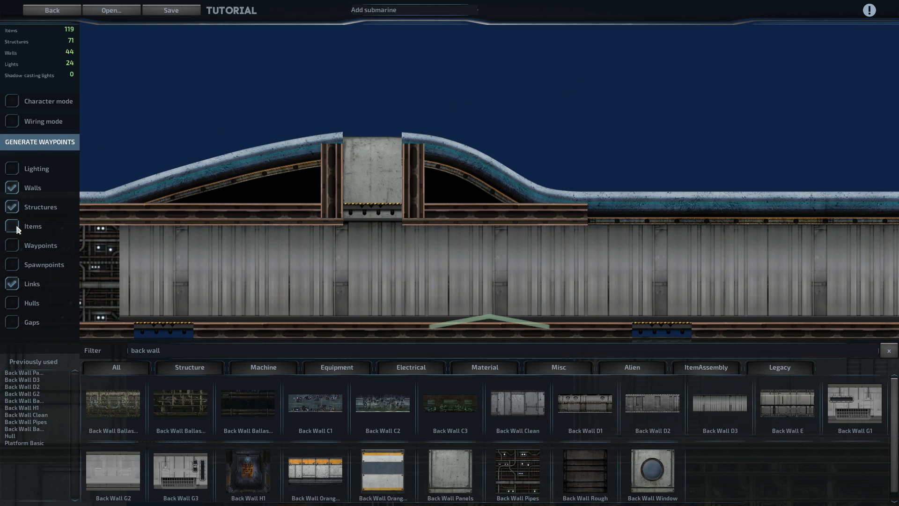
left_click(11, 226)
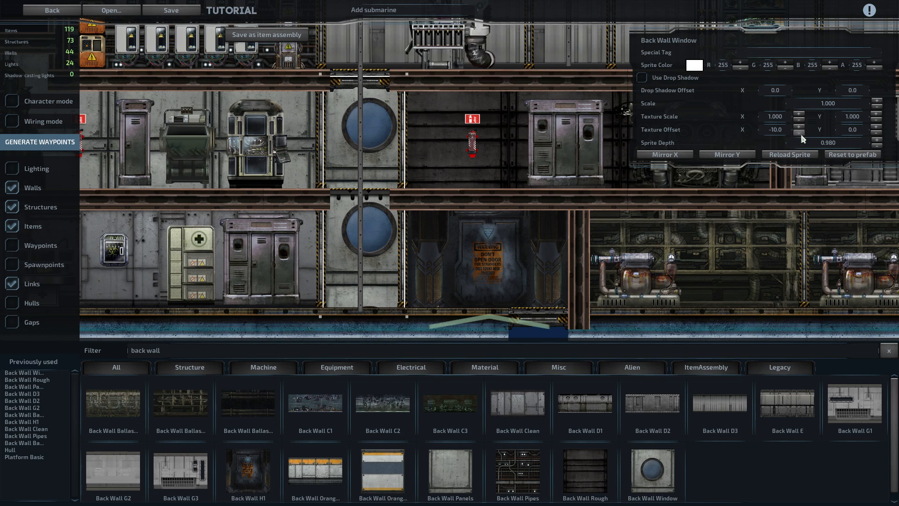
Step: Adjust the shaft's Back Wall Window Texture Offset X and Y so the portholes line up
left_click(801, 130)
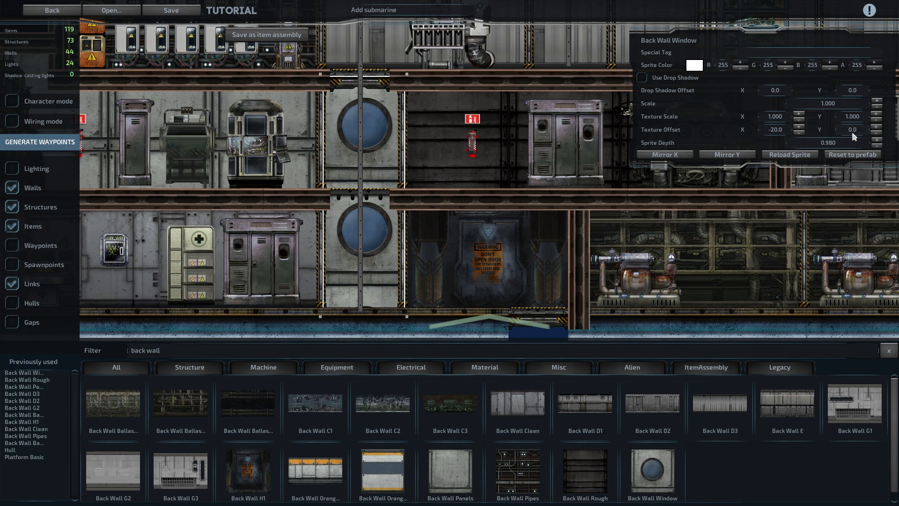
left_click(874, 126)
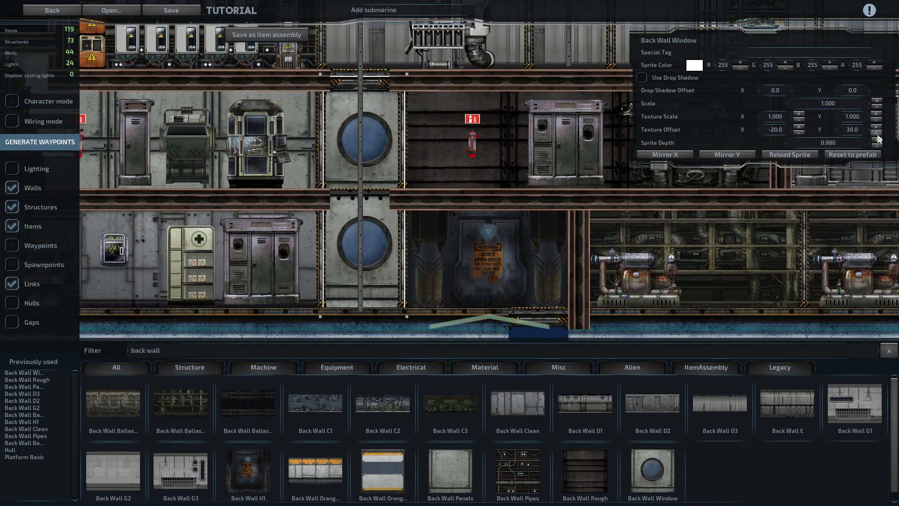
left_click(775, 130)
type("-50")
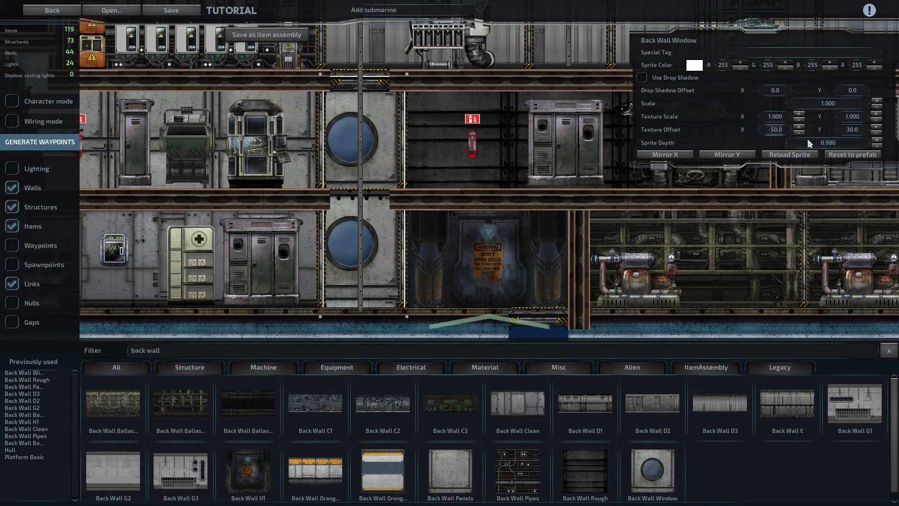
left_click(799, 129)
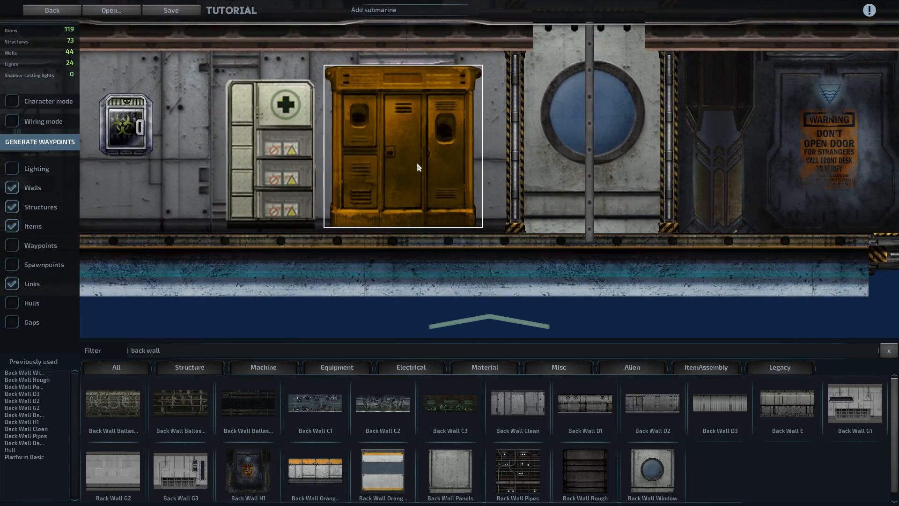
Step: Find Back Wall G2 in the catalogue and place it behind the row of coilgun loaders
left_click(402, 146)
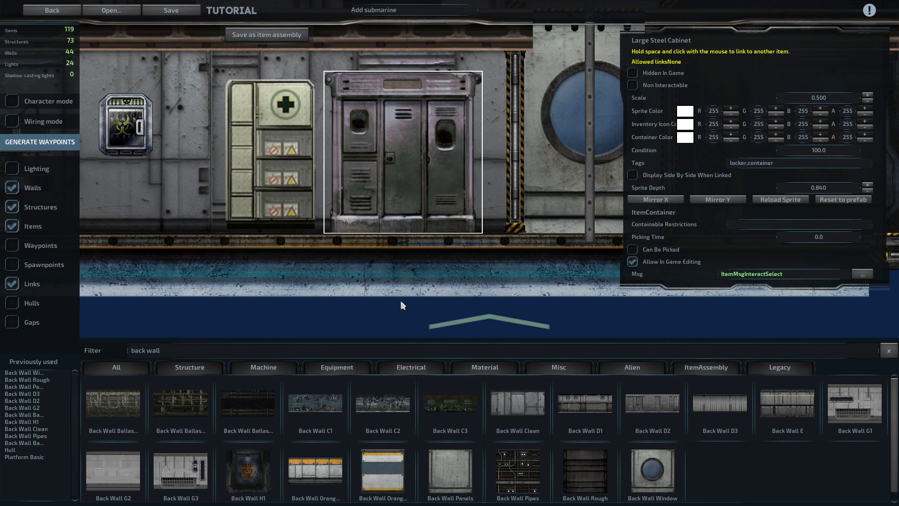
left_click(270, 155)
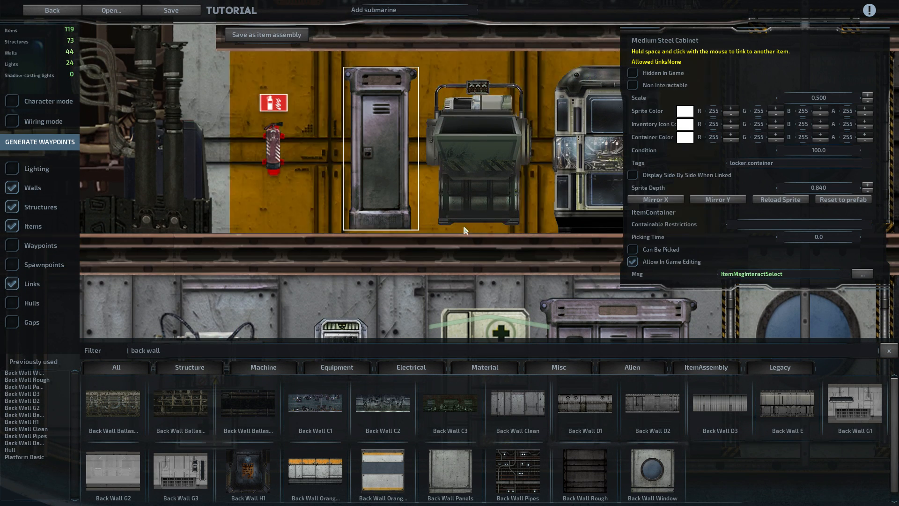
left_click(481, 160)
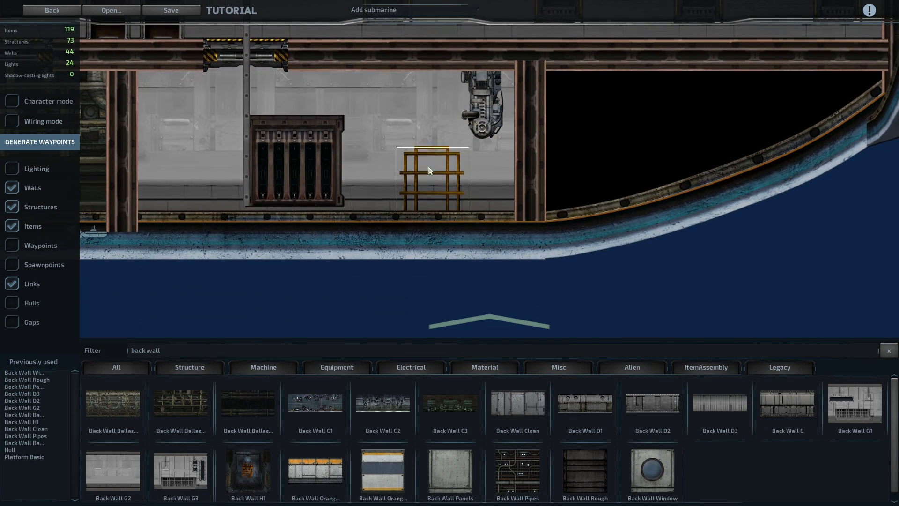
left_click(298, 160)
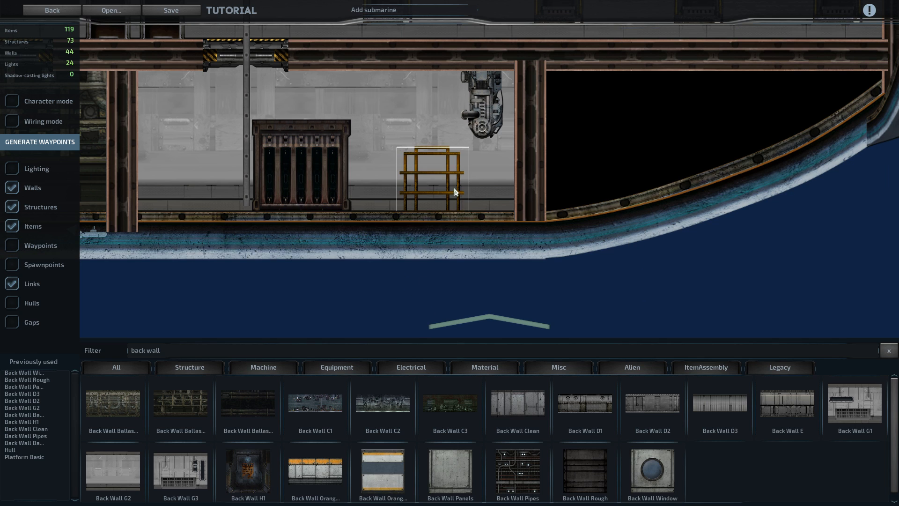
left_click(434, 192)
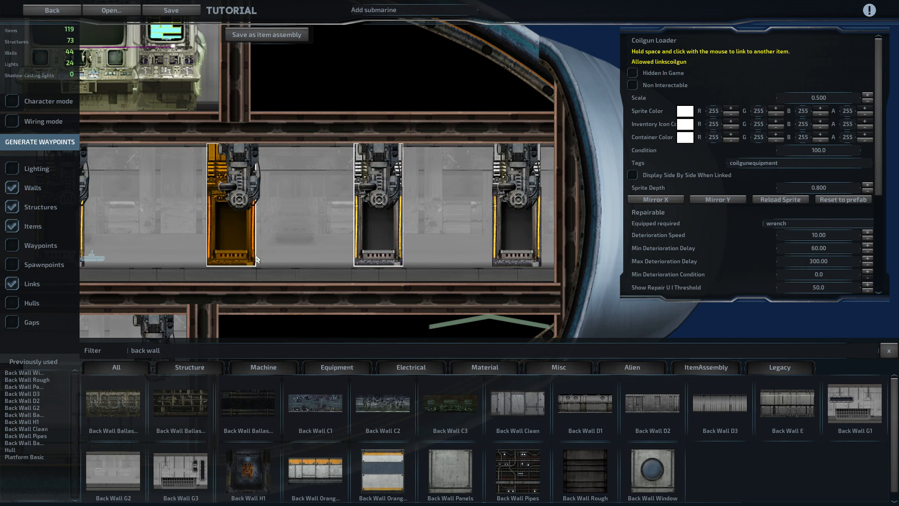
mouse_move(229, 251)
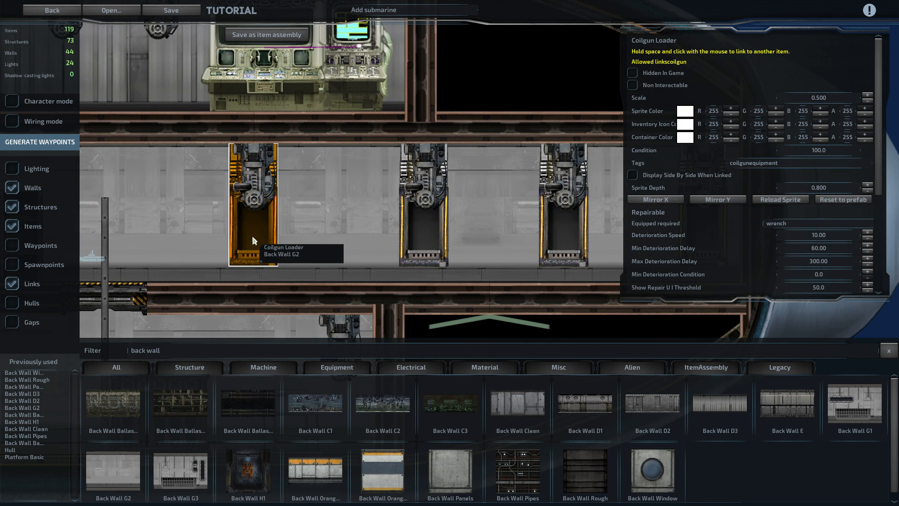
left_click(424, 206)
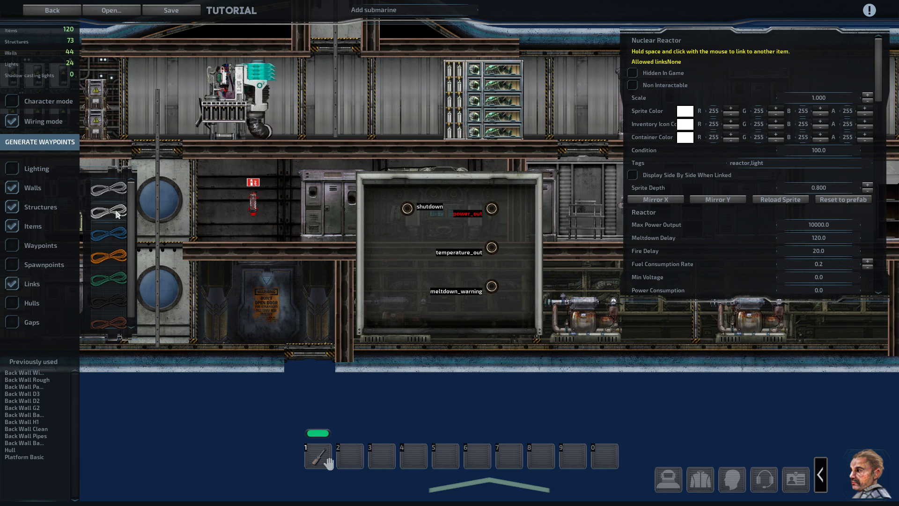
mouse_move(121, 221)
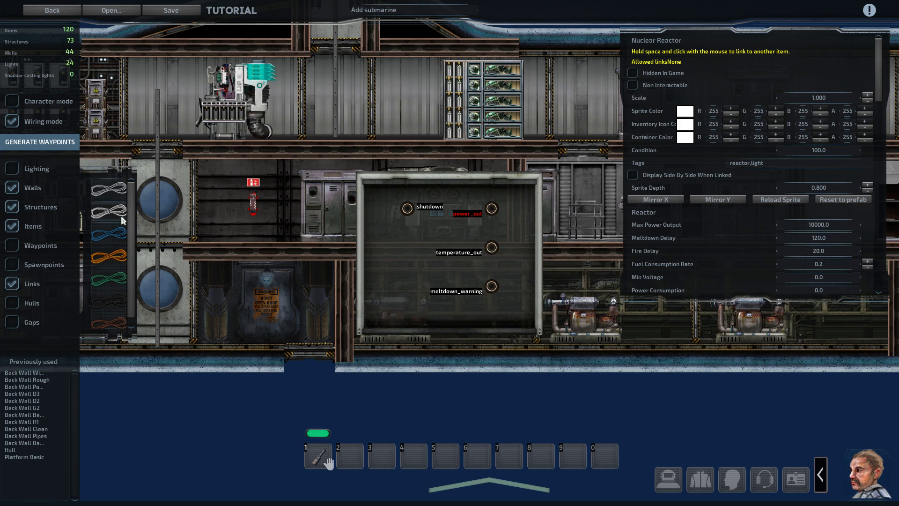
Step: Run a red wire from the reactor's power_out to a junction box and wire the batteries in
left_click(109, 231)
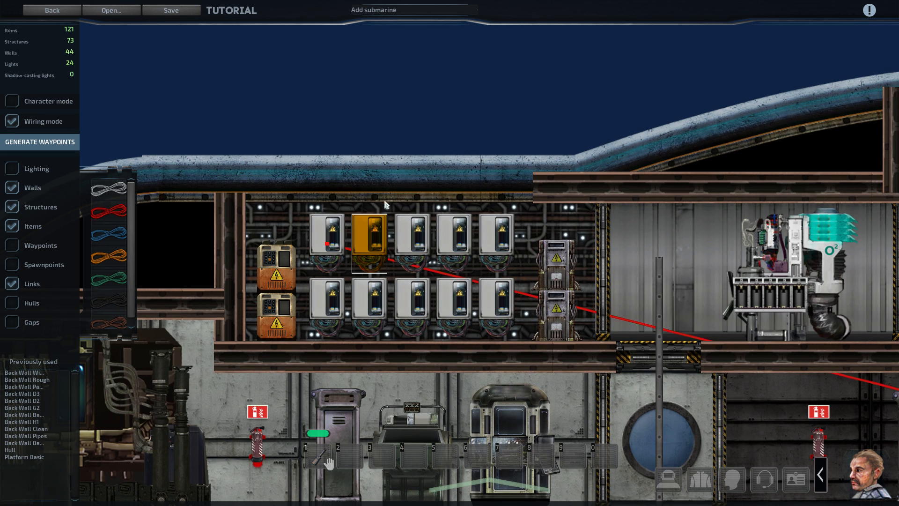
mouse_move(327, 243)
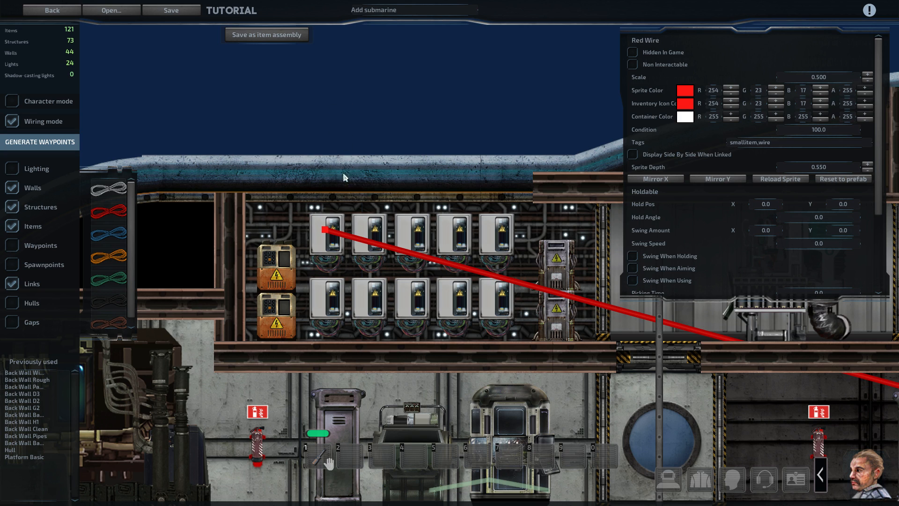
mouse_move(336, 246)
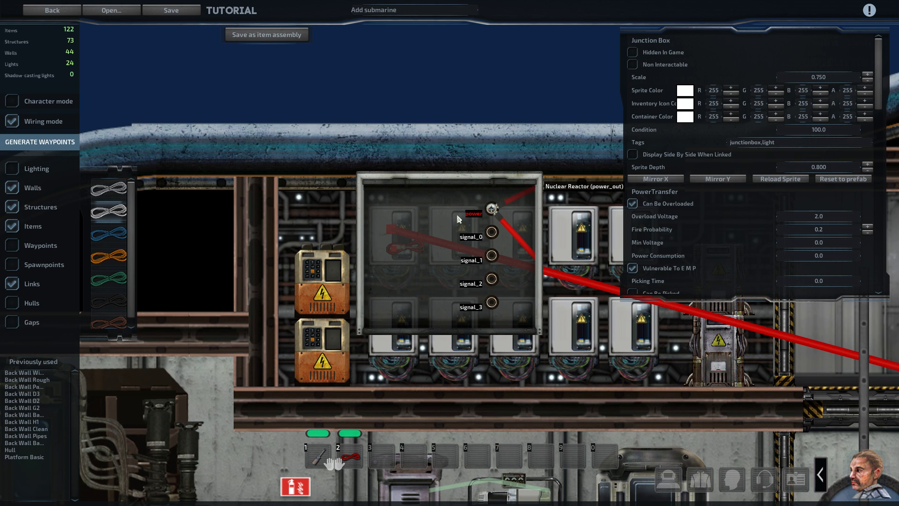
mouse_move(463, 221)
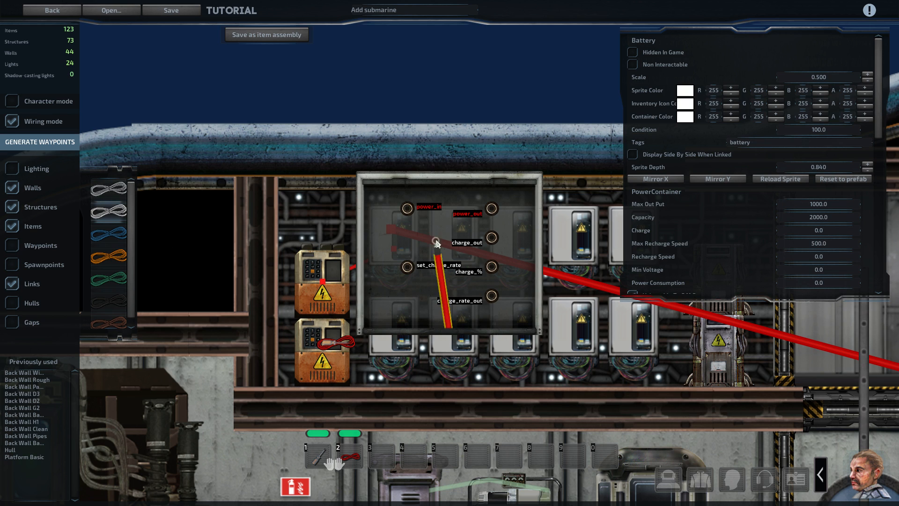
left_click(490, 208)
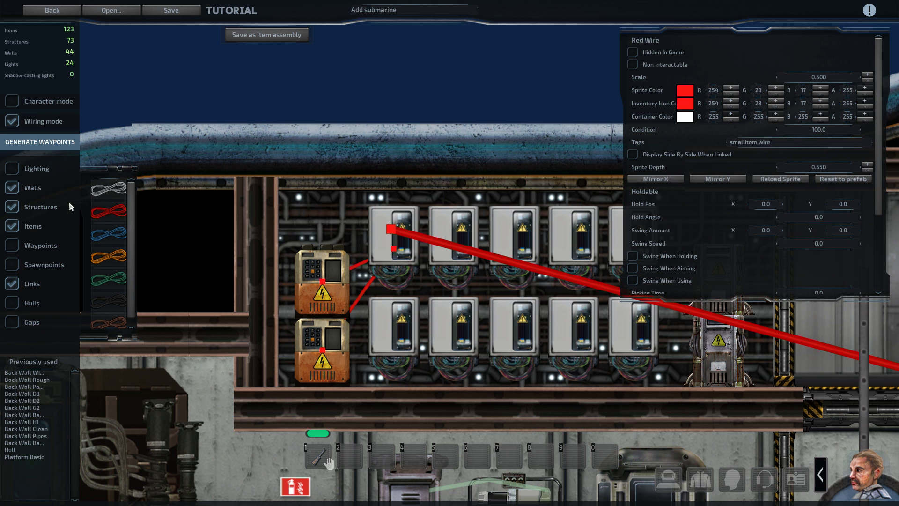
mouse_move(24, 193)
type("back wall")
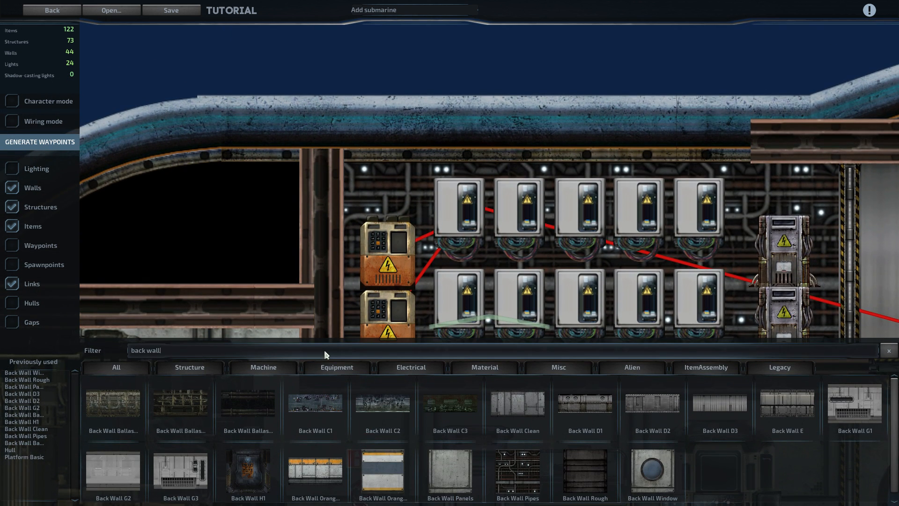
Step: Place a Relay Component on the battery, wire it to the junction box and set its initial on-state
type("relay")
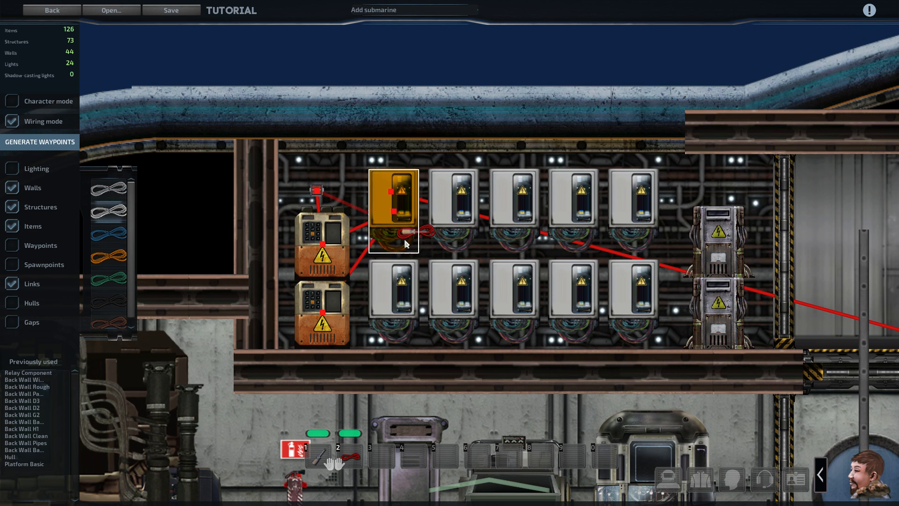
left_click(393, 209)
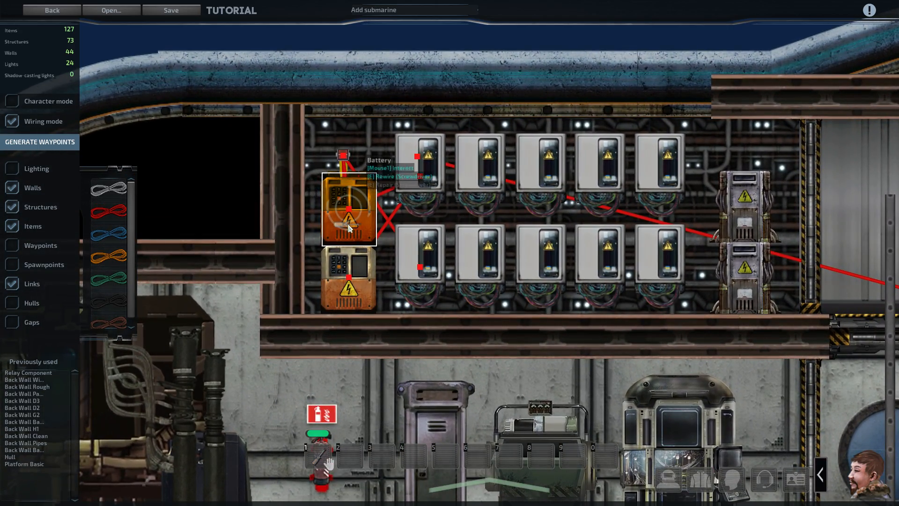
mouse_move(427, 255)
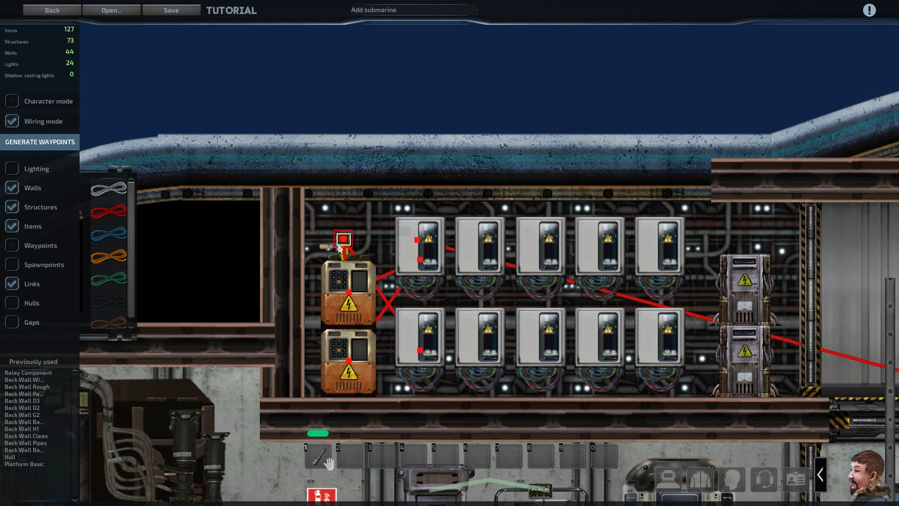
left_click(343, 238)
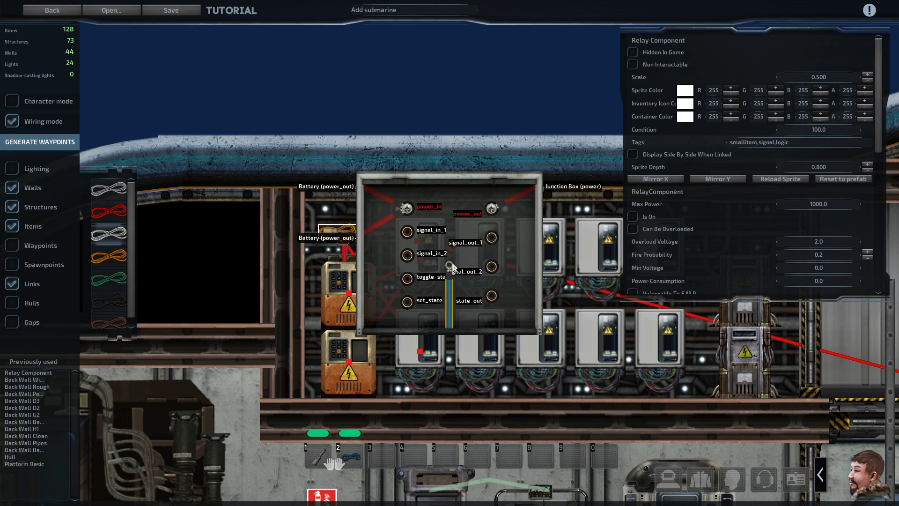
mouse_move(633, 216)
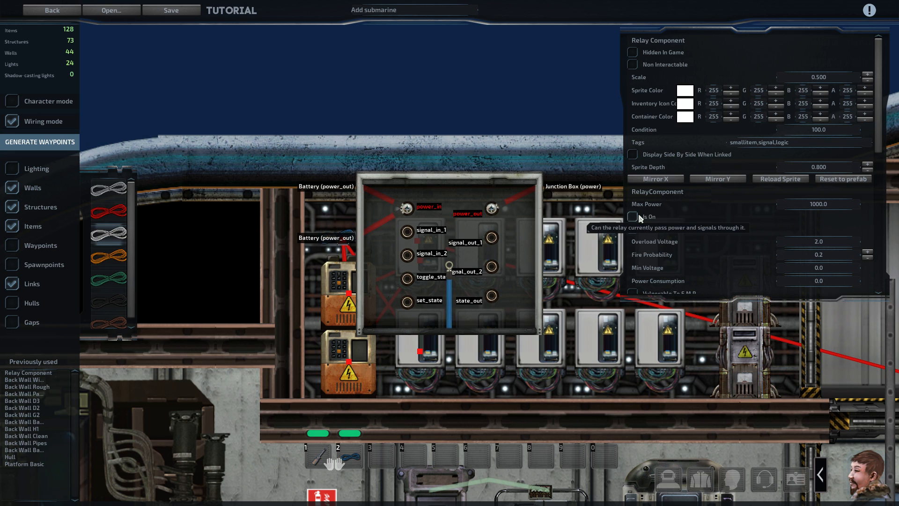
left_click(633, 217)
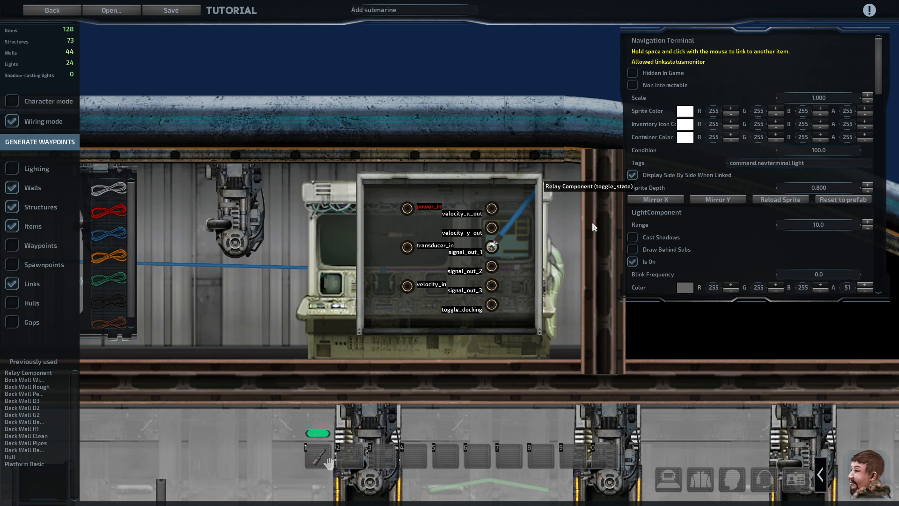
mouse_move(728, 228)
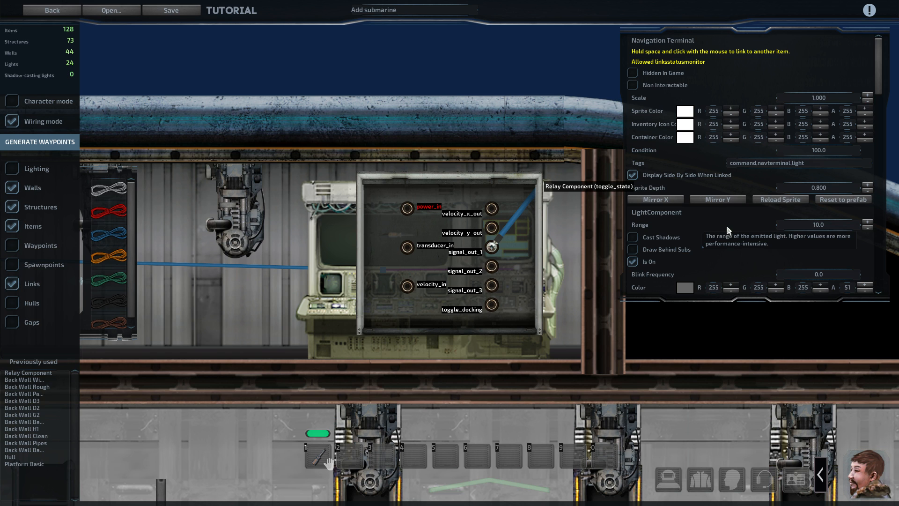
Step: Wire Navigation Terminal signal_out_1 to the relay's toggle_state with a blue wire and label the output
scroll("down", 3)
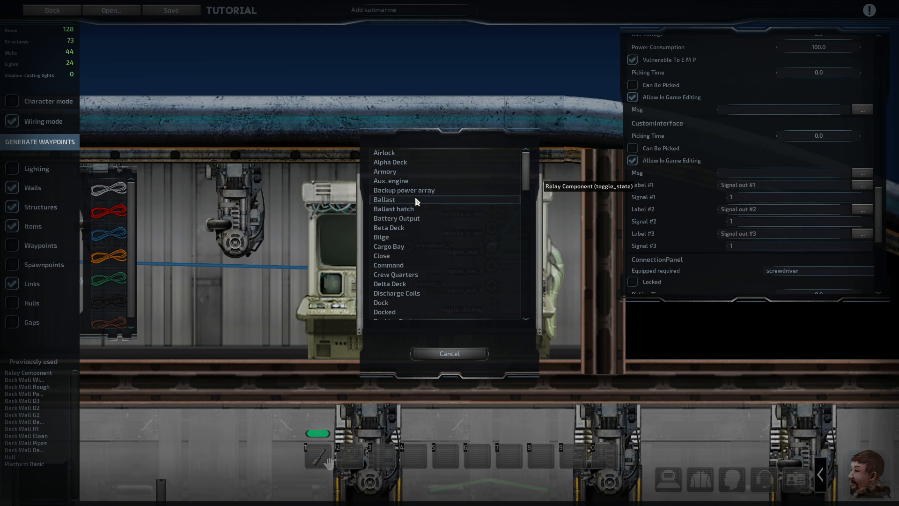
left_click(403, 190)
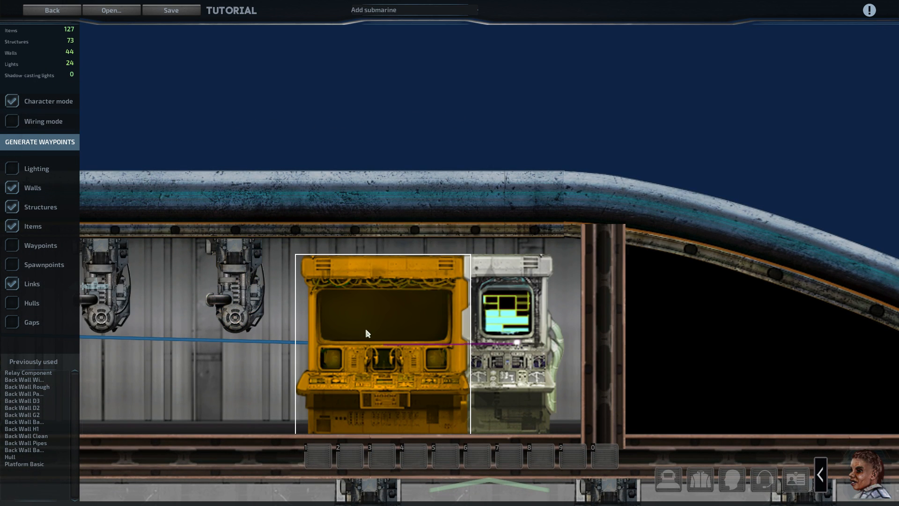
left_click(381, 332)
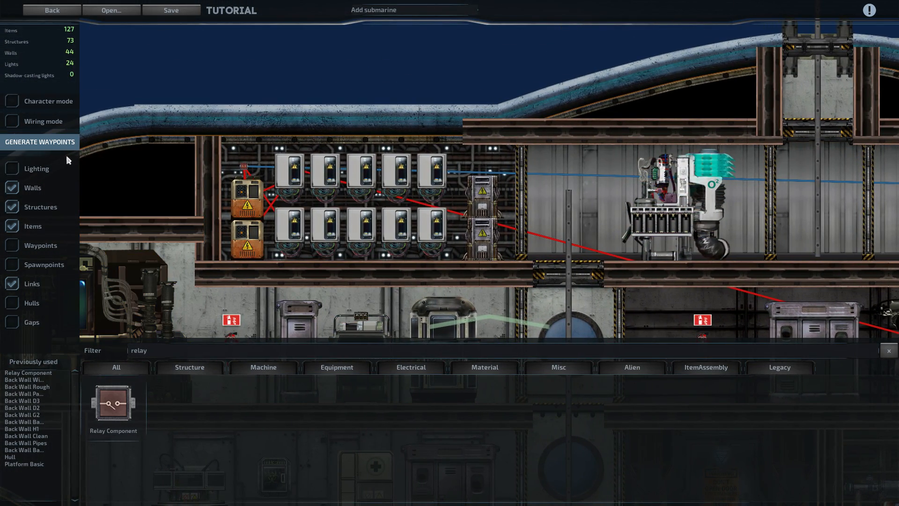
mouse_move(11, 121)
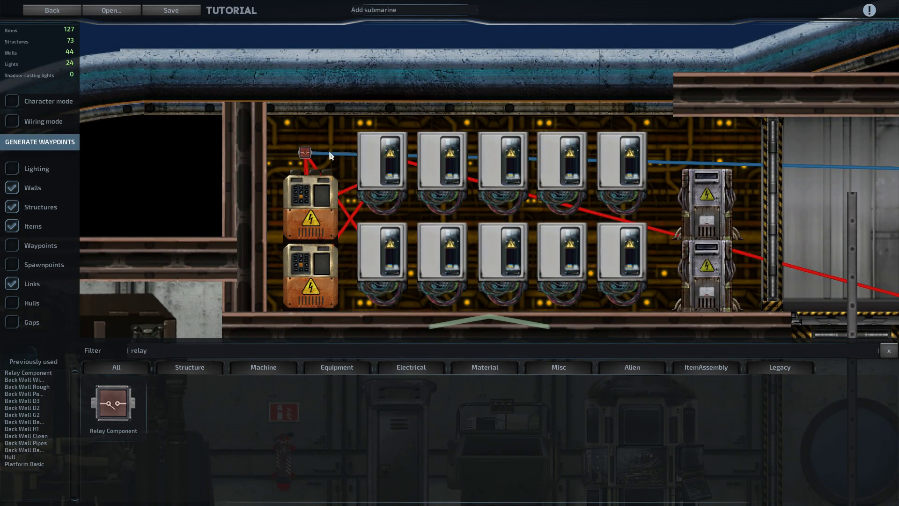
Step: Reroute the blue signal wire up and along the ceiling above the junction boxes
left_click(306, 153)
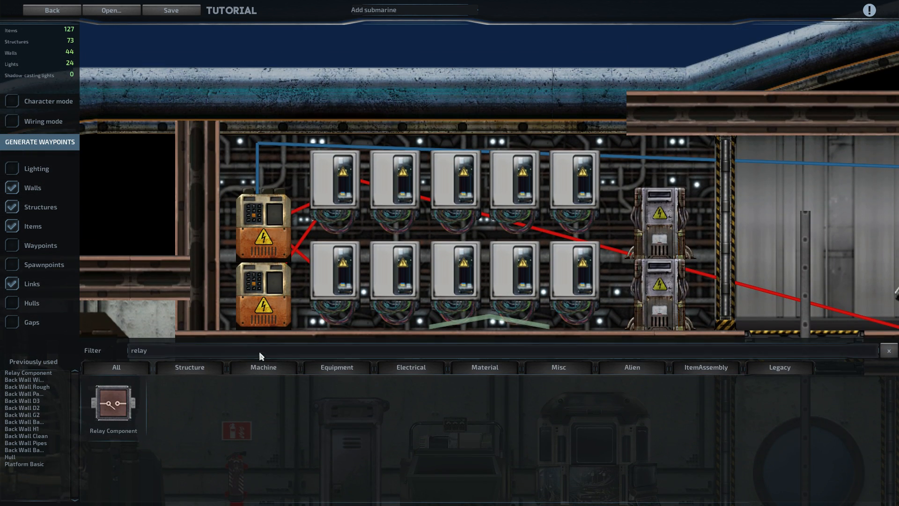
Step: Place Cable Holders beside the upper battery and along the wire runs
type("cable")
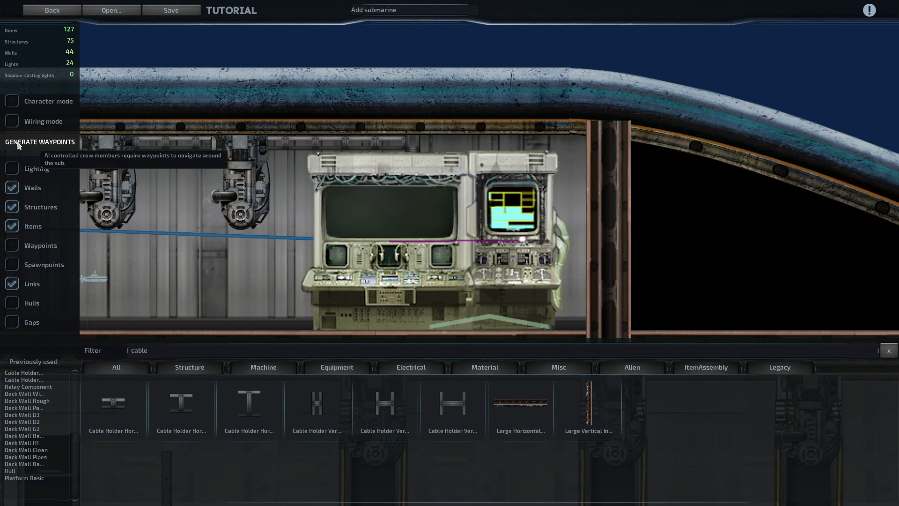
left_click(11, 121)
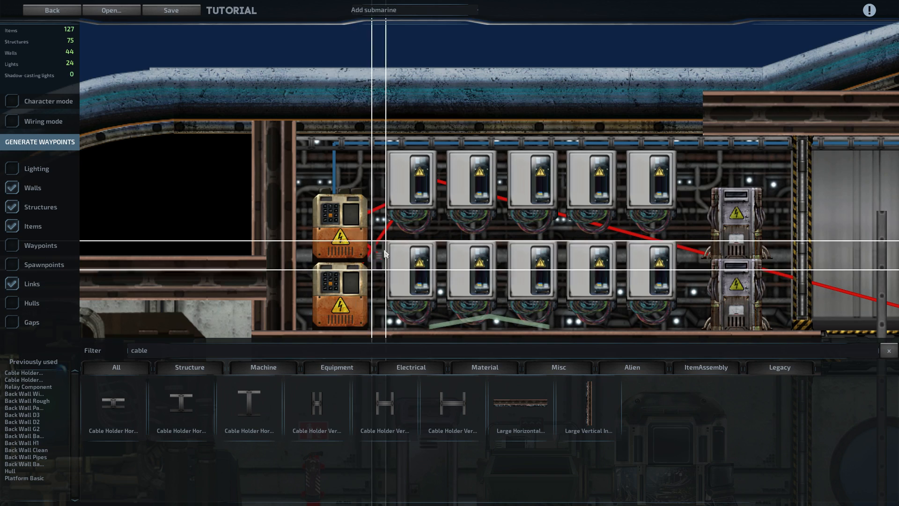
left_click(412, 192)
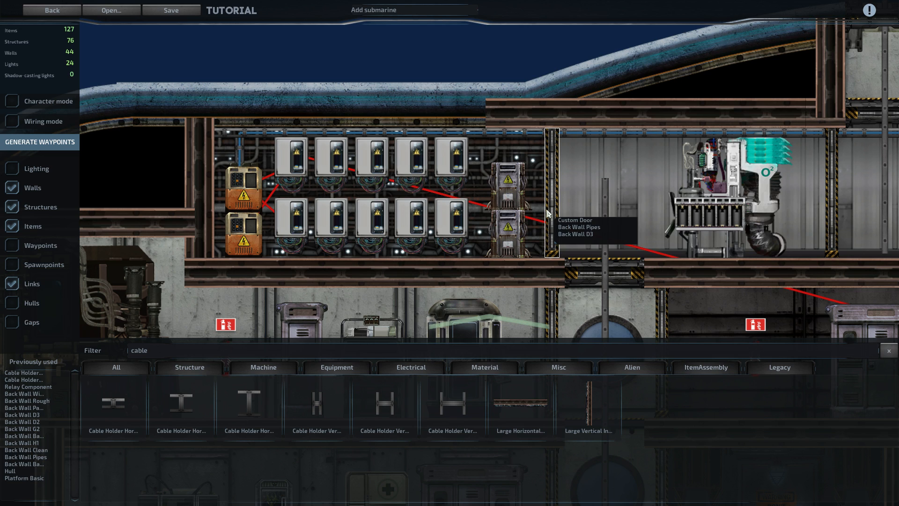
left_click(12, 245)
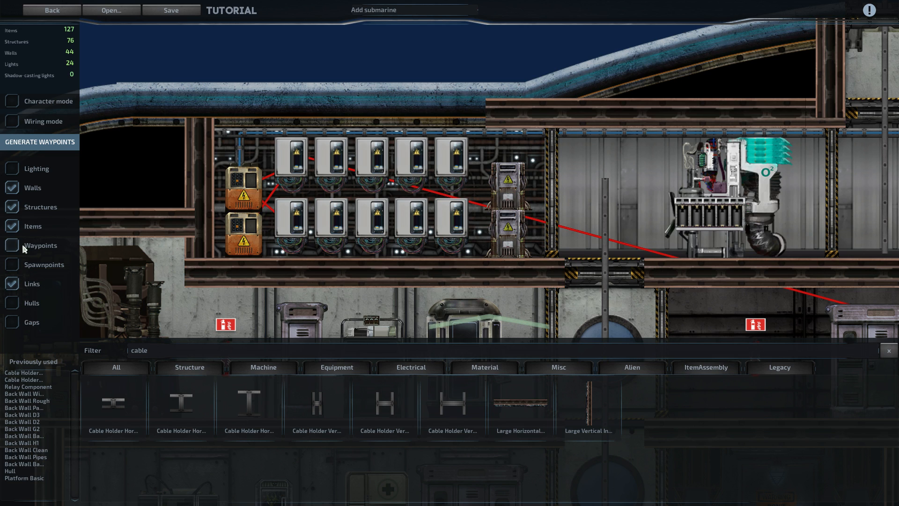
left_click(11, 206)
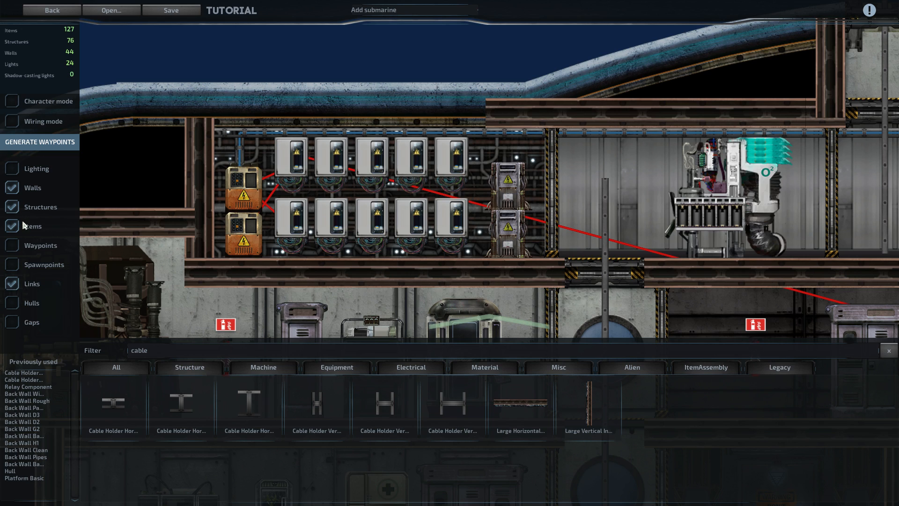
mouse_move(24, 226)
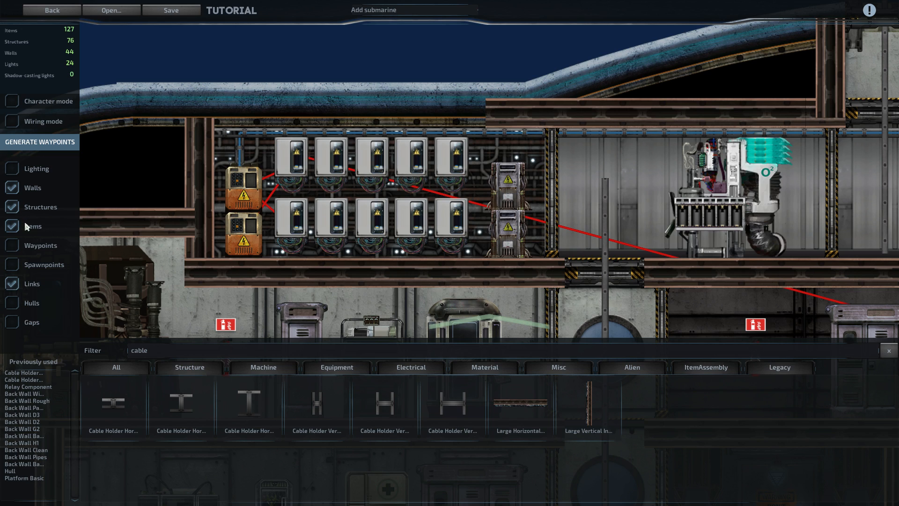